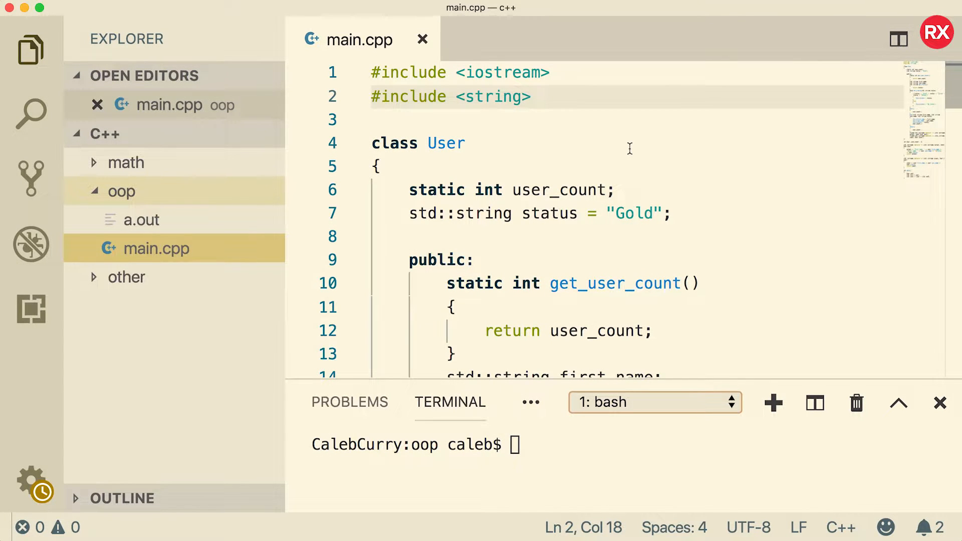
Add new files named user.cpp and user.h beside main.cpp in the oop folder.
scroll("down", 3)
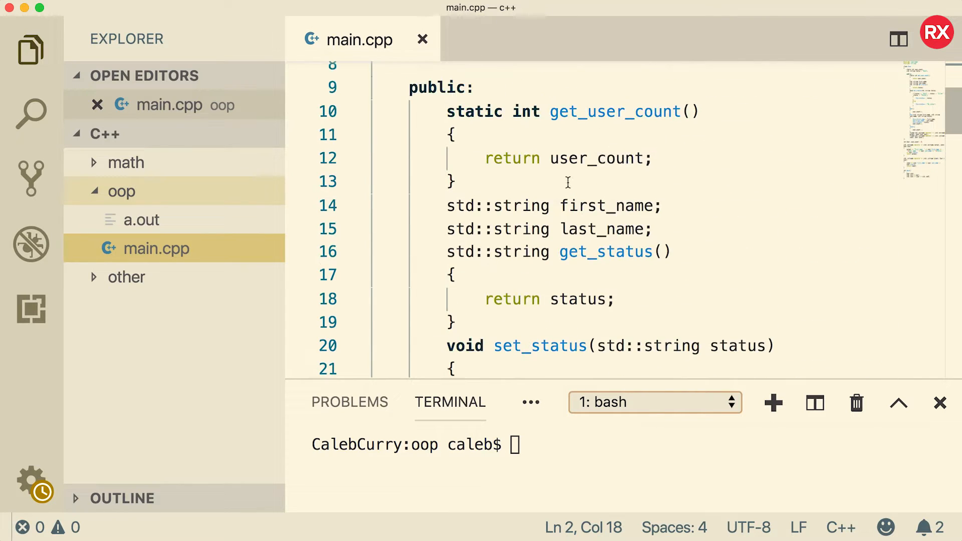
scroll("up", 3)
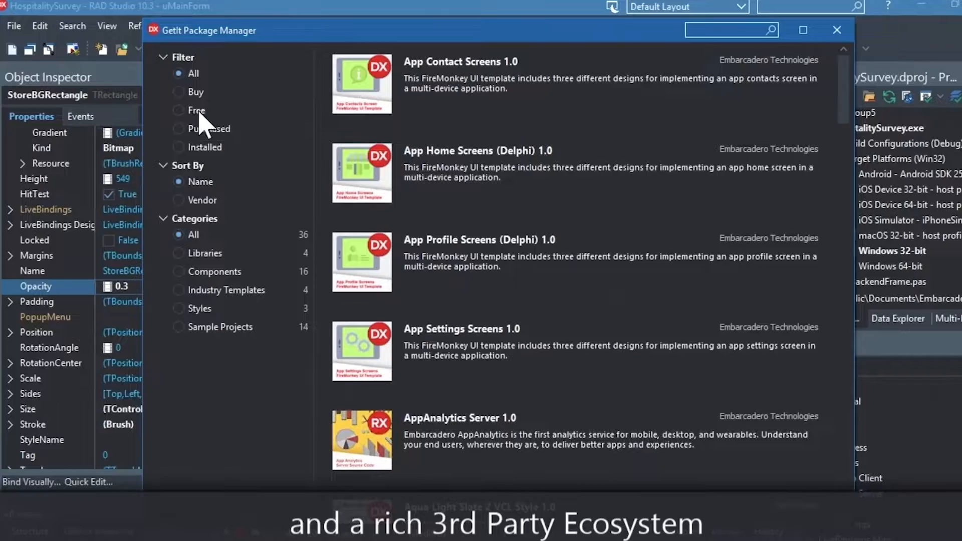
left_click(179, 110)
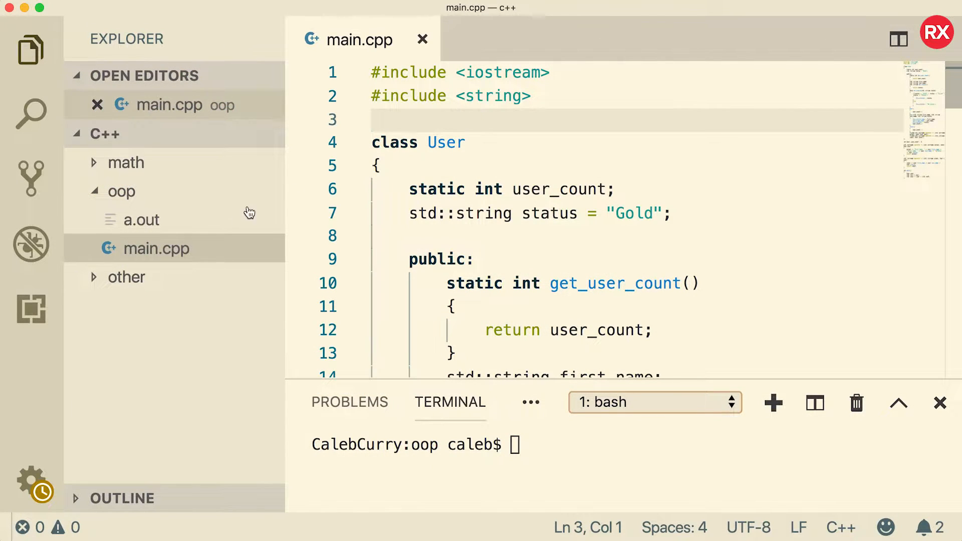
mouse_move(144, 197)
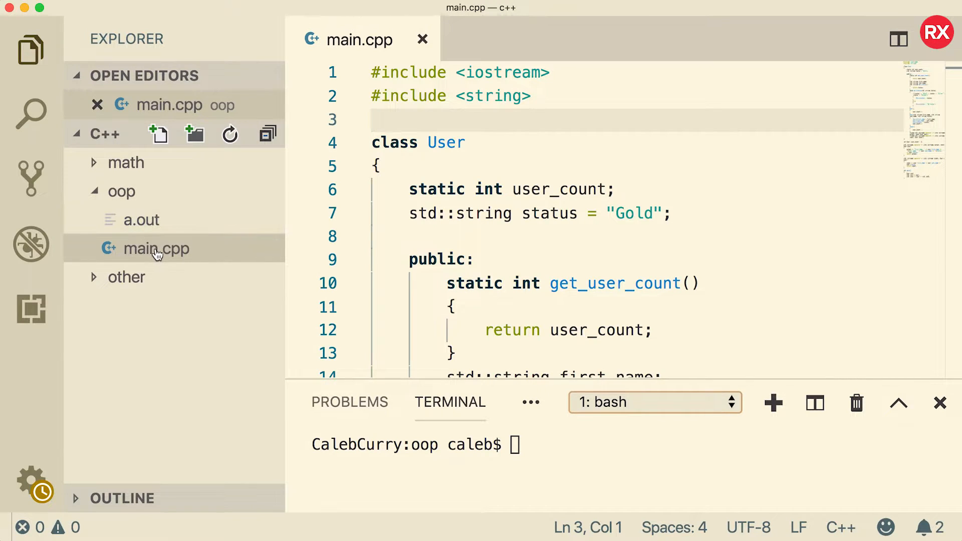
mouse_move(156, 249)
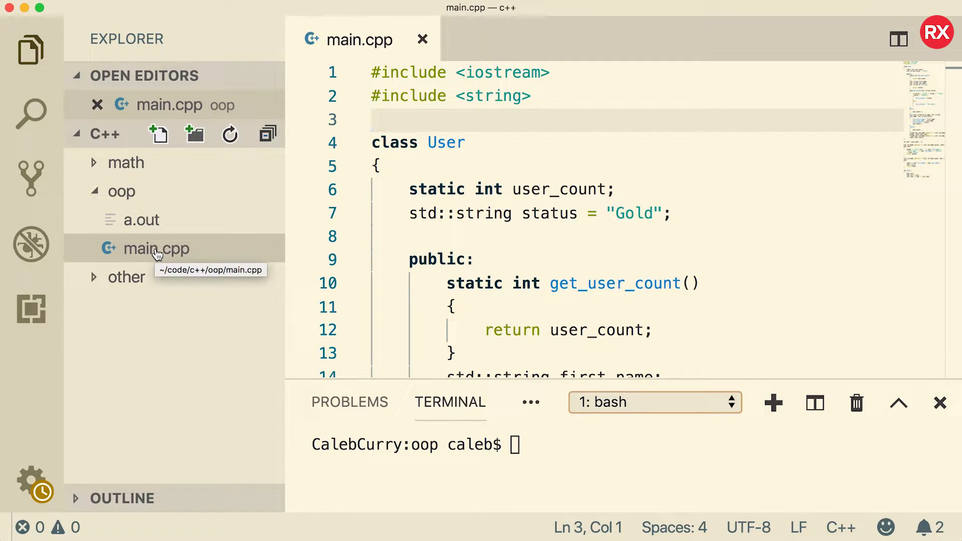
mouse_move(122, 191)
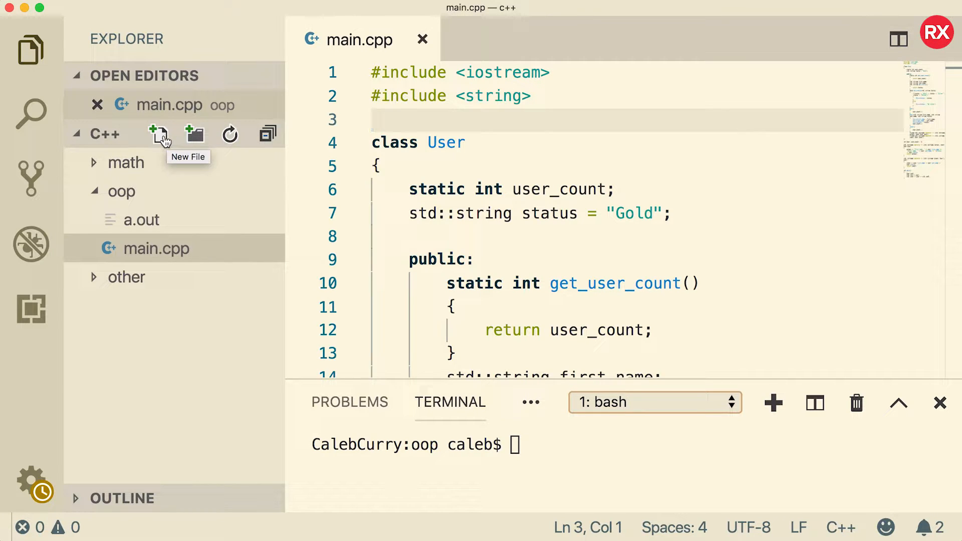
left_click(159, 134)
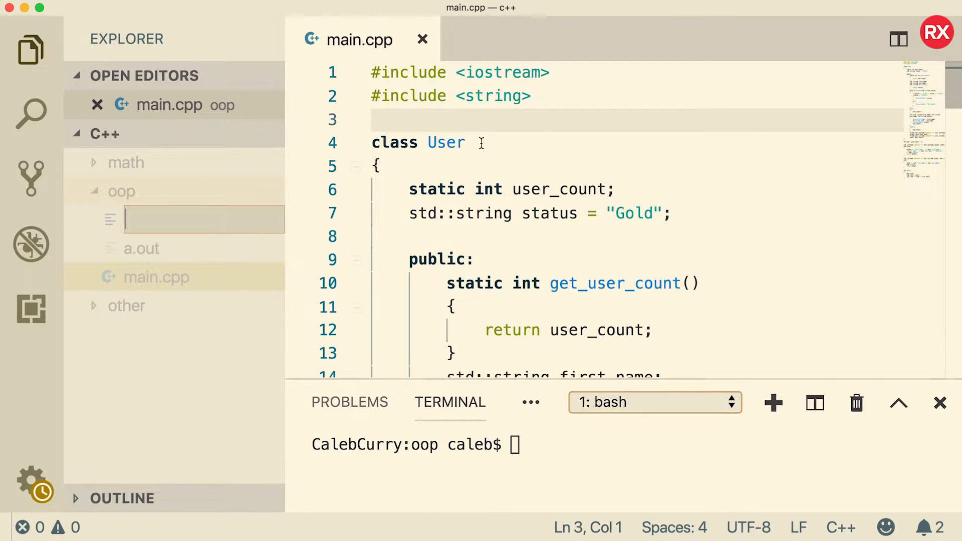
type("user.cpp")
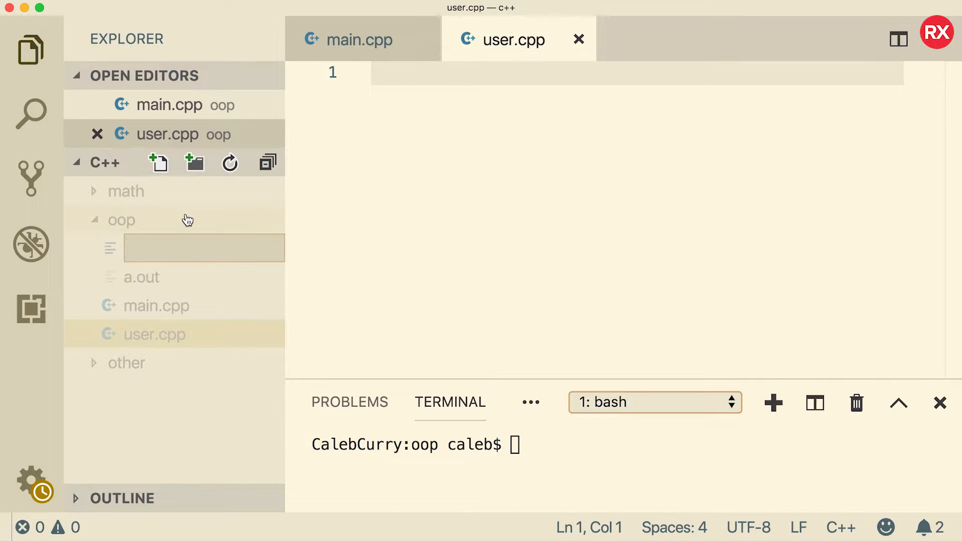
type("user.h")
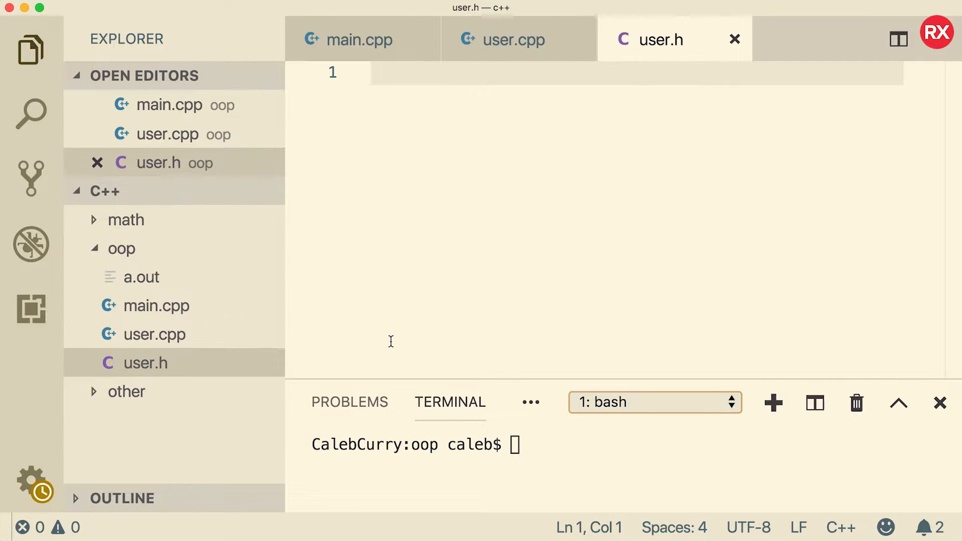
mouse_move(435, 335)
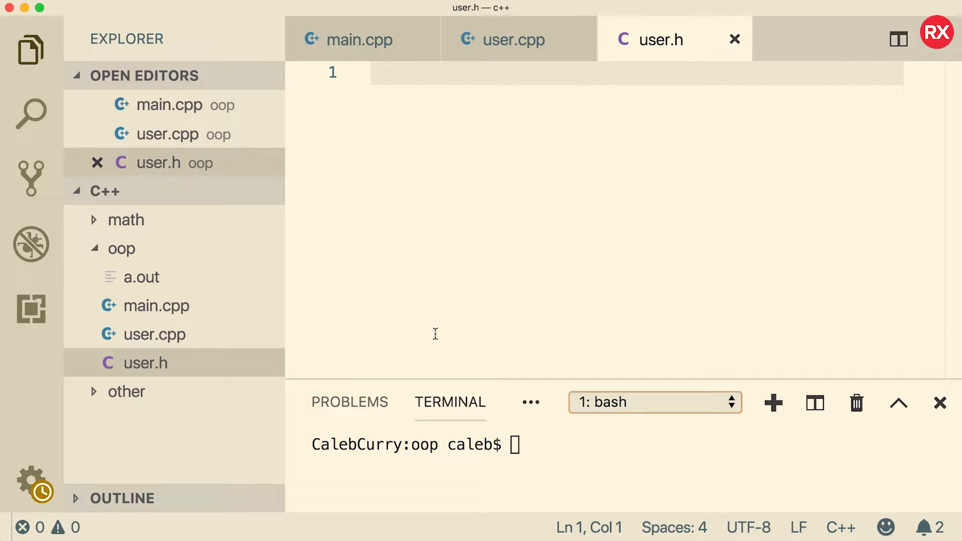
Cut the User class and operator functions from main.cpp and paste them into user.cpp.
left_click(350, 39)
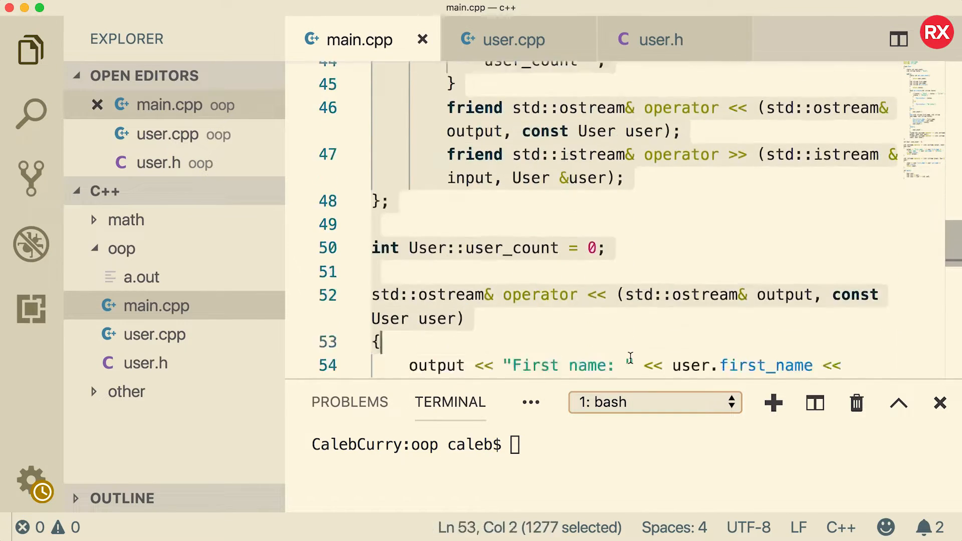
scroll("down", 3)
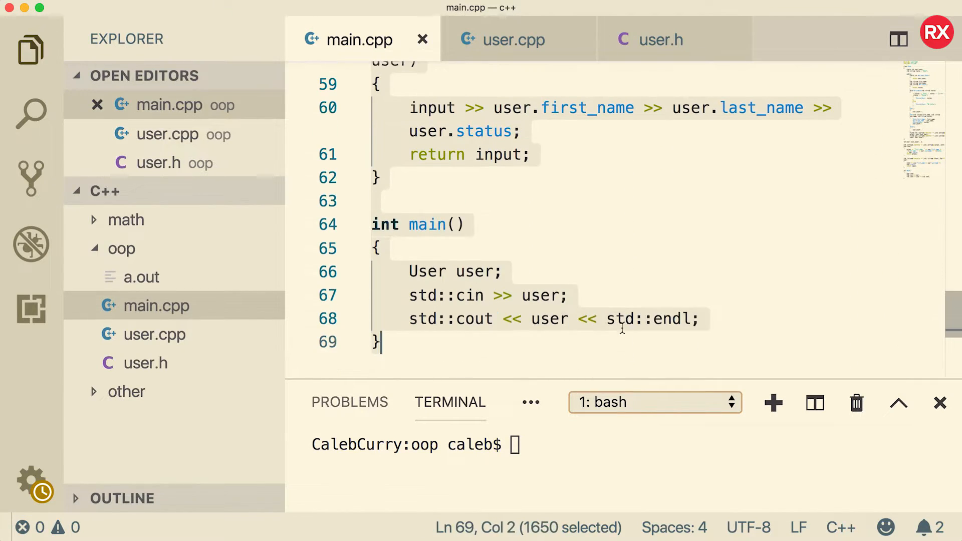
left_click(563, 189)
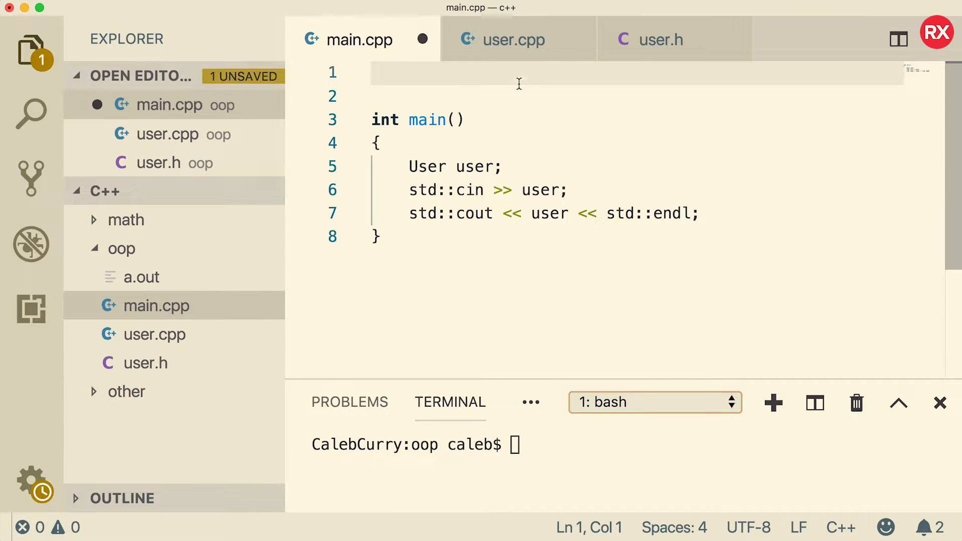
left_click(503, 39)
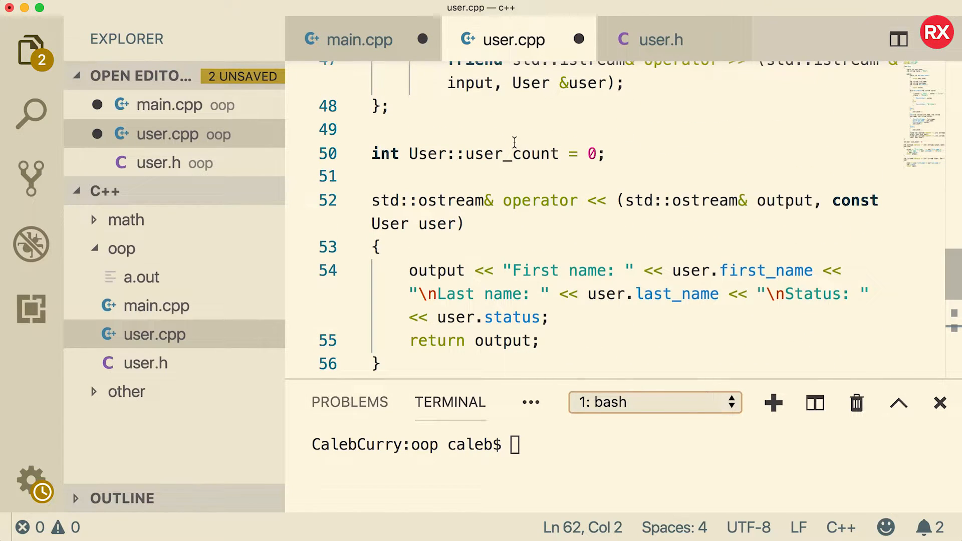
left_click(359, 39)
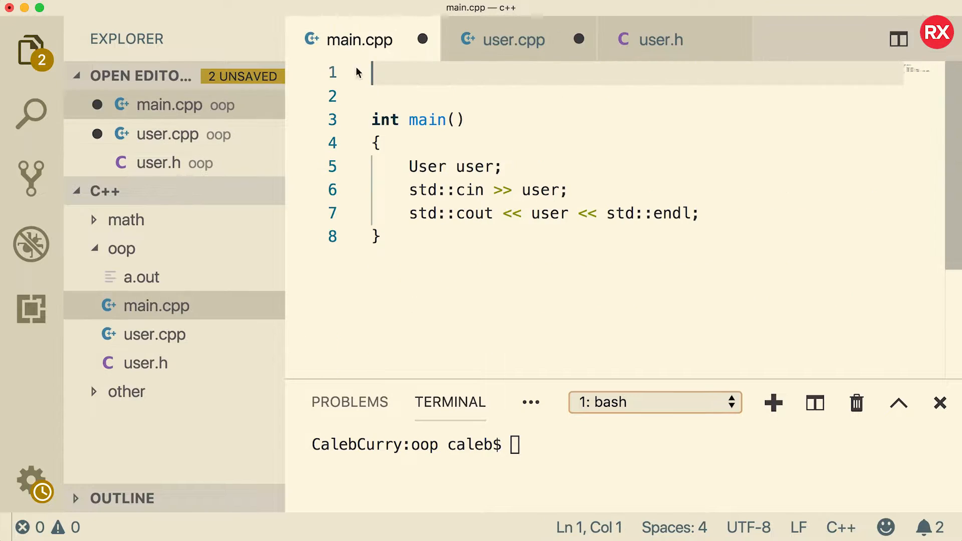
Add #include <iostream> and #include <string> at the top of main.cpp and save.
type("#include")
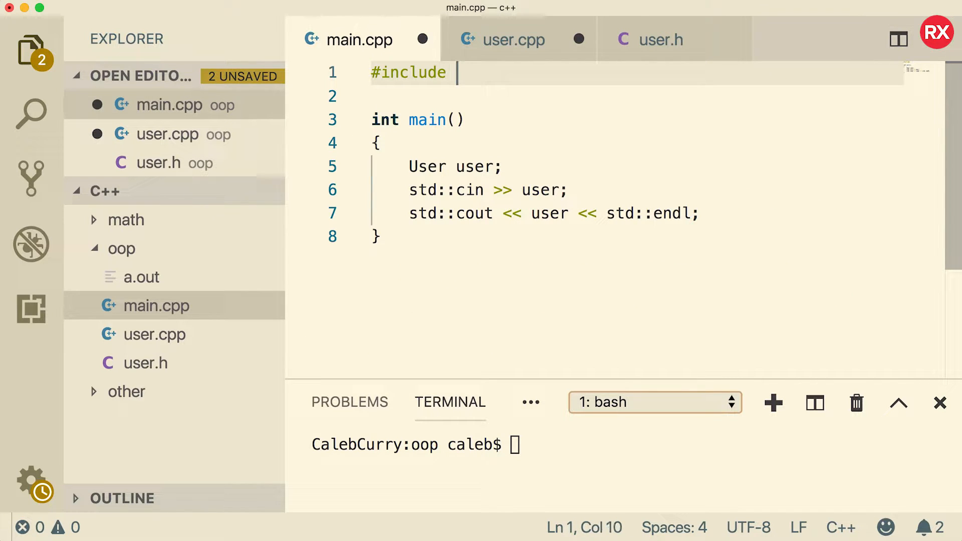
type("<>")
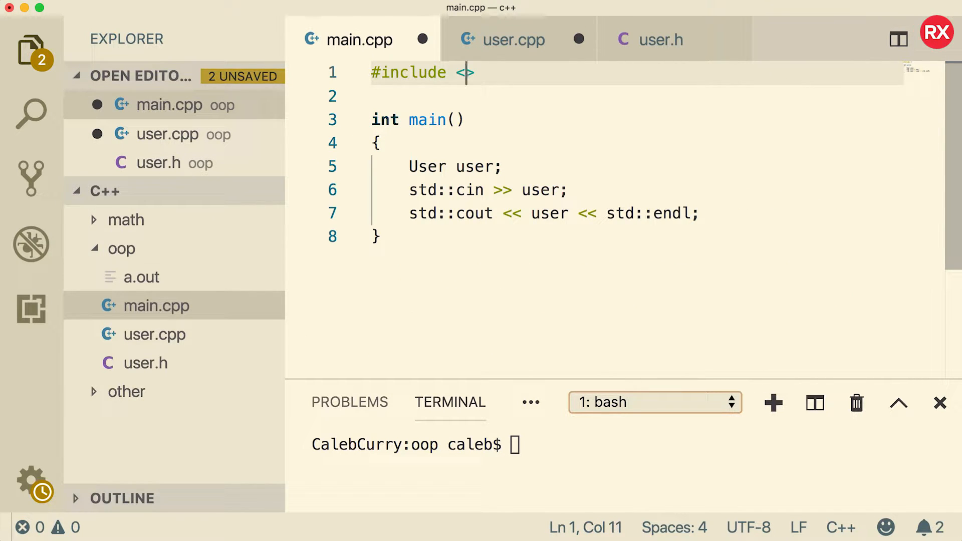
type("iostream")
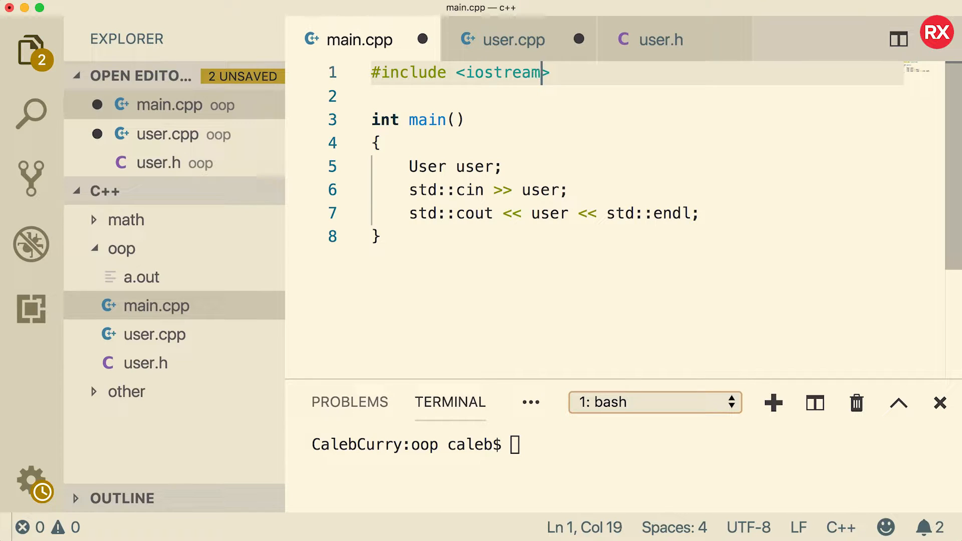
type("#include <string>")
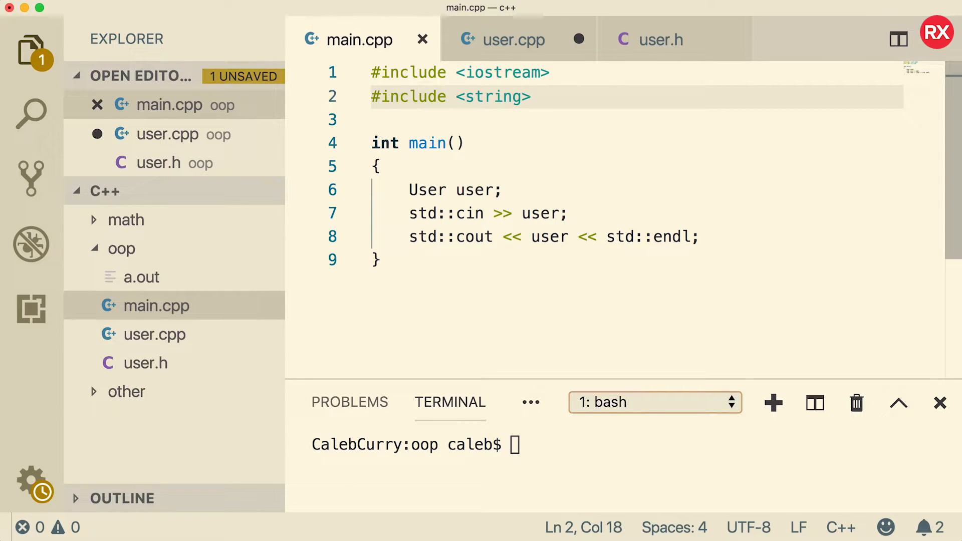
Paste the User class declaration into user.h, keeping only member variables and prototypes.
left_click(514, 39)
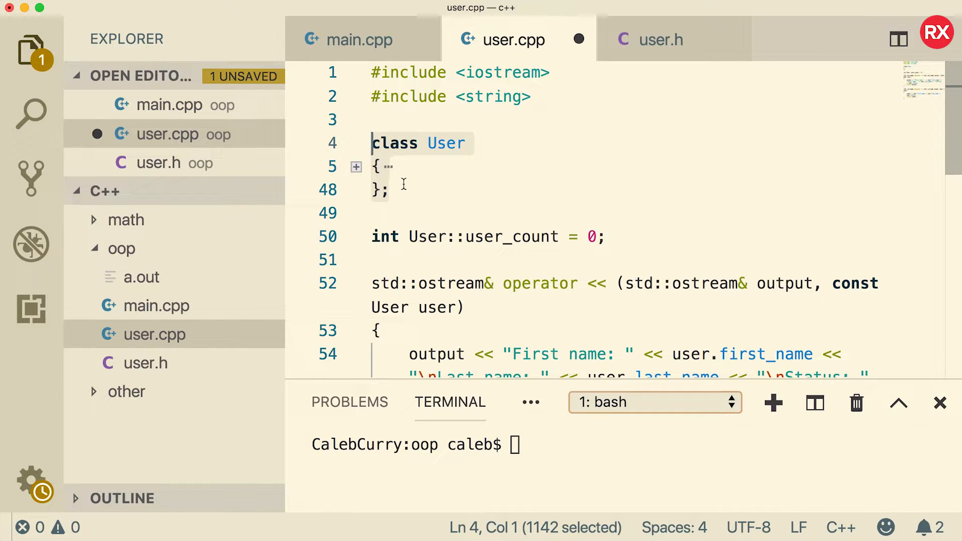
mouse_move(662, 39)
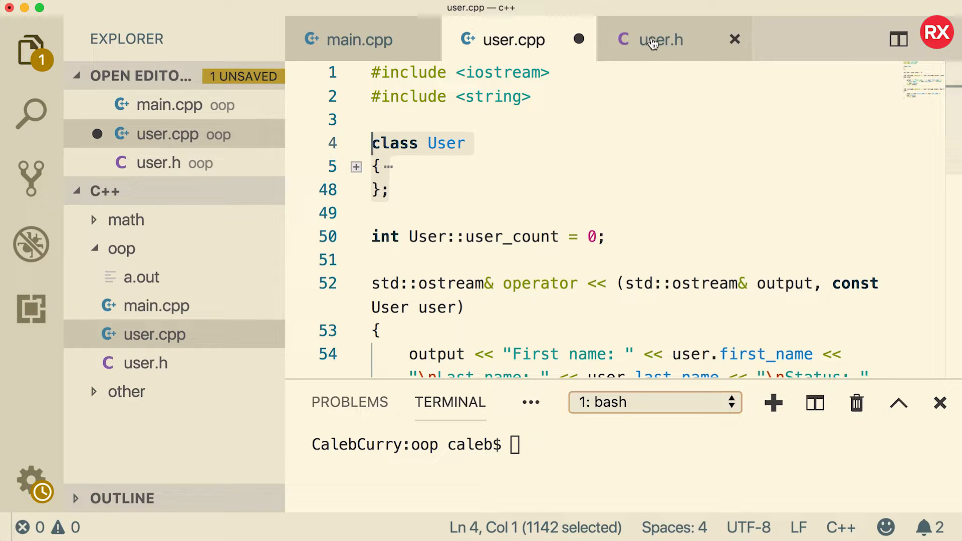
left_click(662, 40)
type("static int get_user_count();")
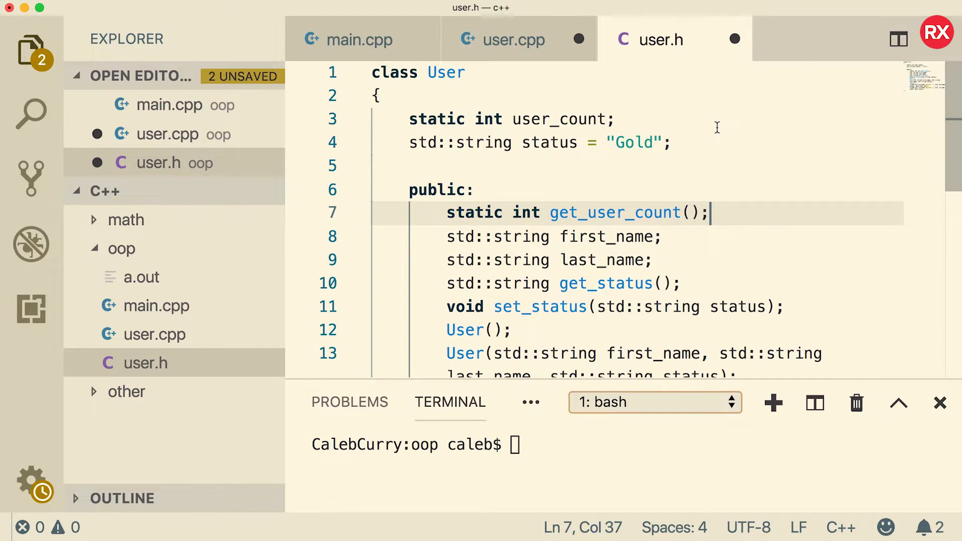
scroll("down", 3)
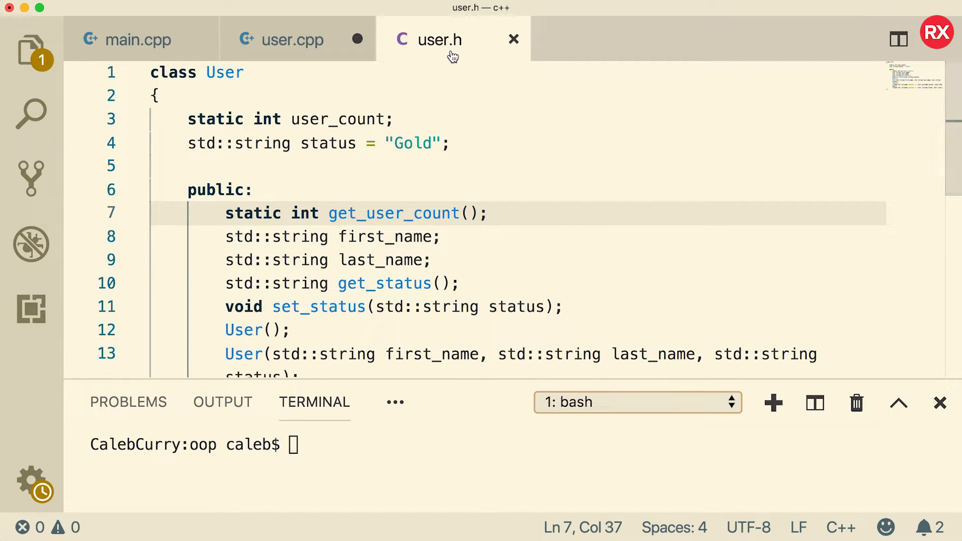
mouse_move(292, 39)
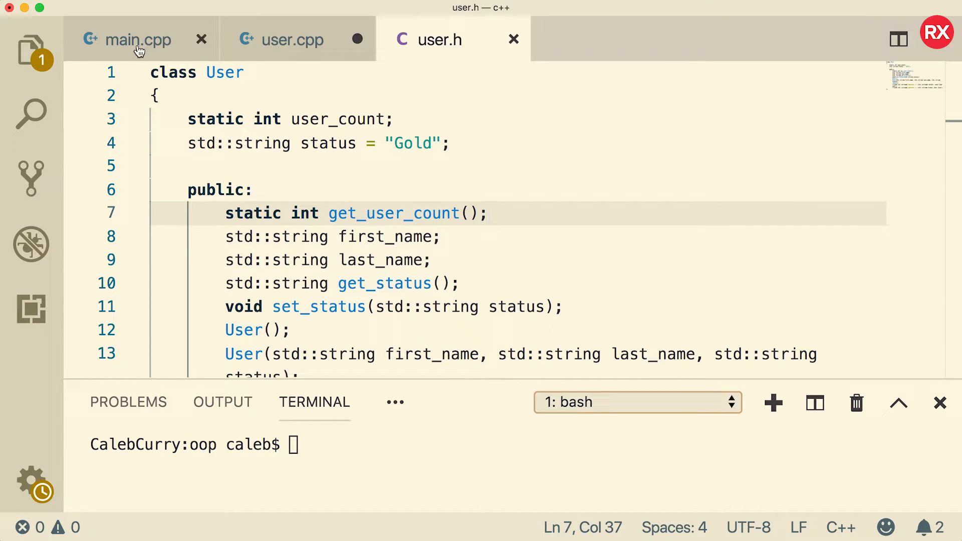
Add #include "user.h" to both main.cpp and user.cpp.
left_click(126, 39)
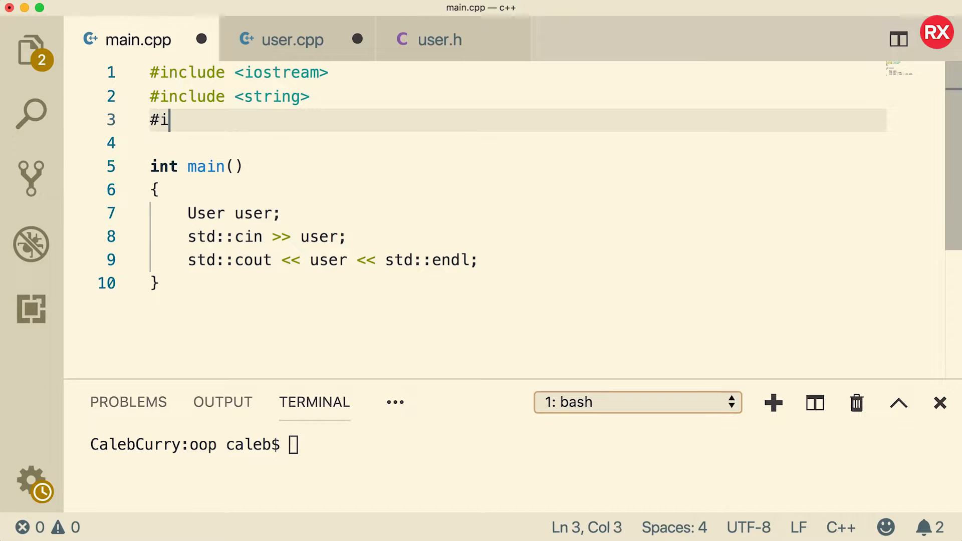
type("nclude \"user.h")
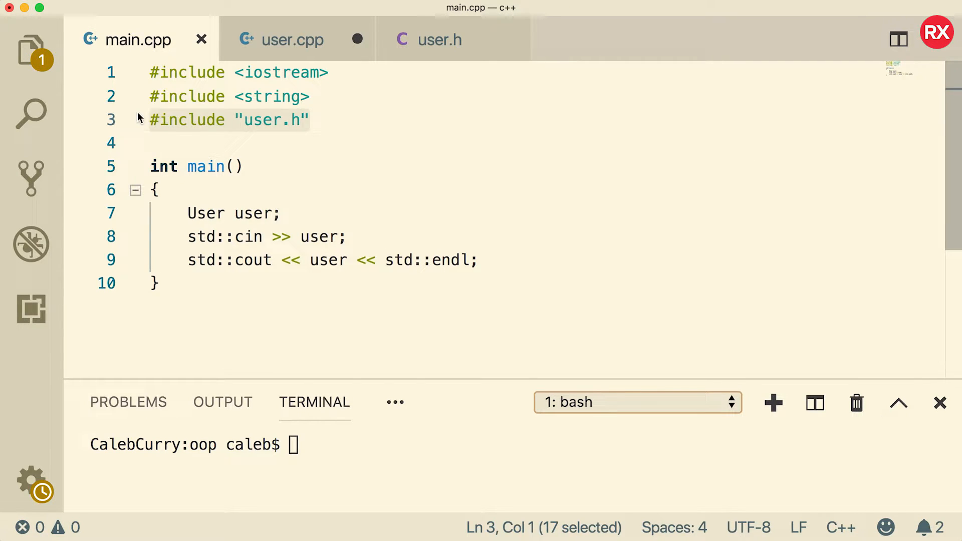
left_click(294, 39)
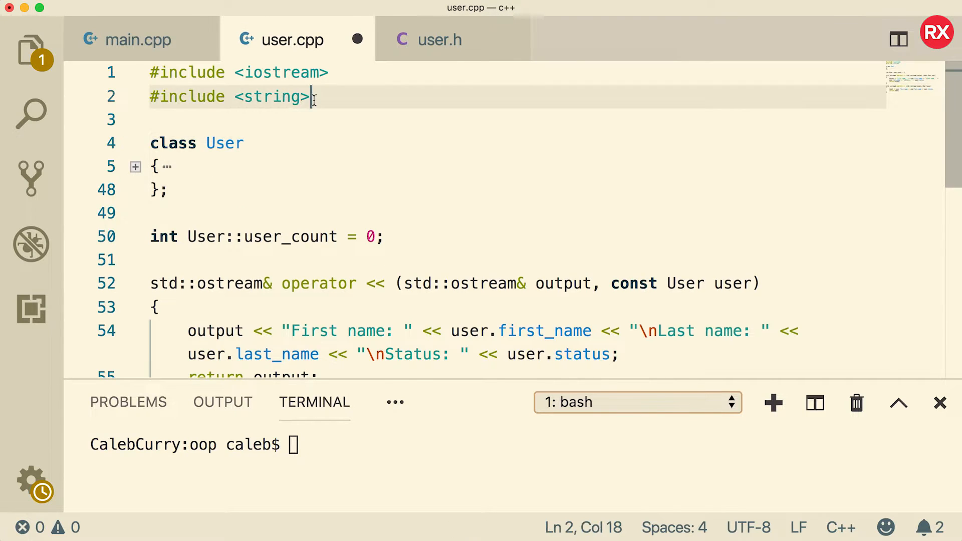
type("#include \"user.h\"")
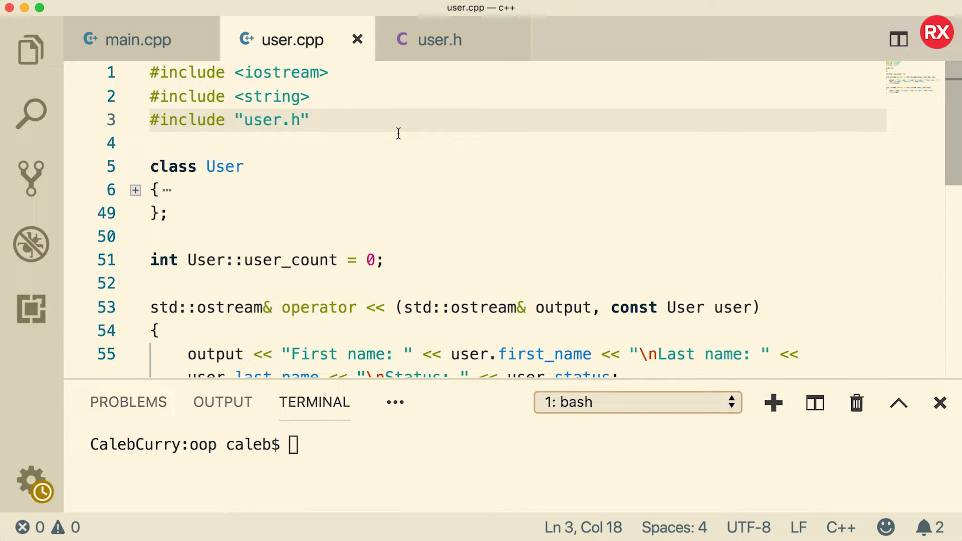
Wrap user.h in #ifndef USER_H, #define USER_H and #endif guards.
left_click(440, 39)
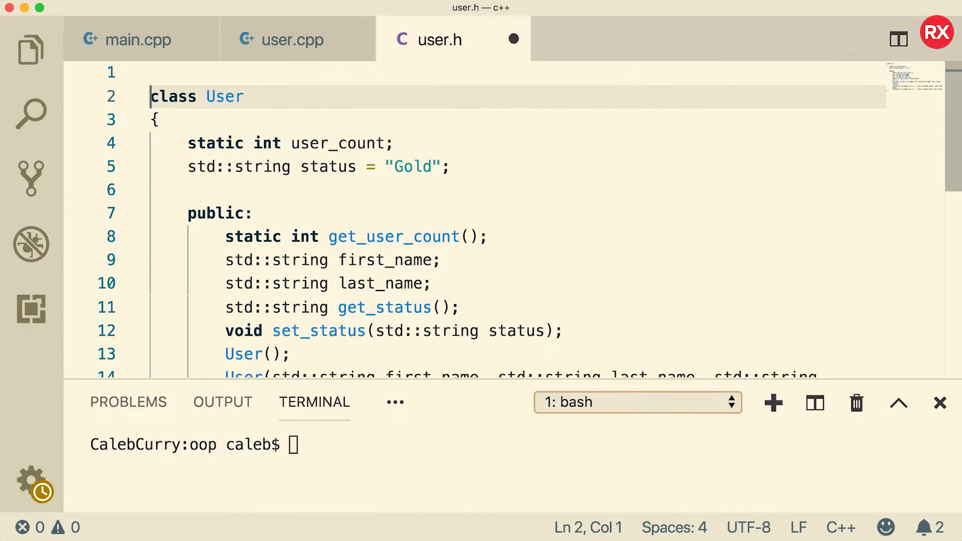
type("#")
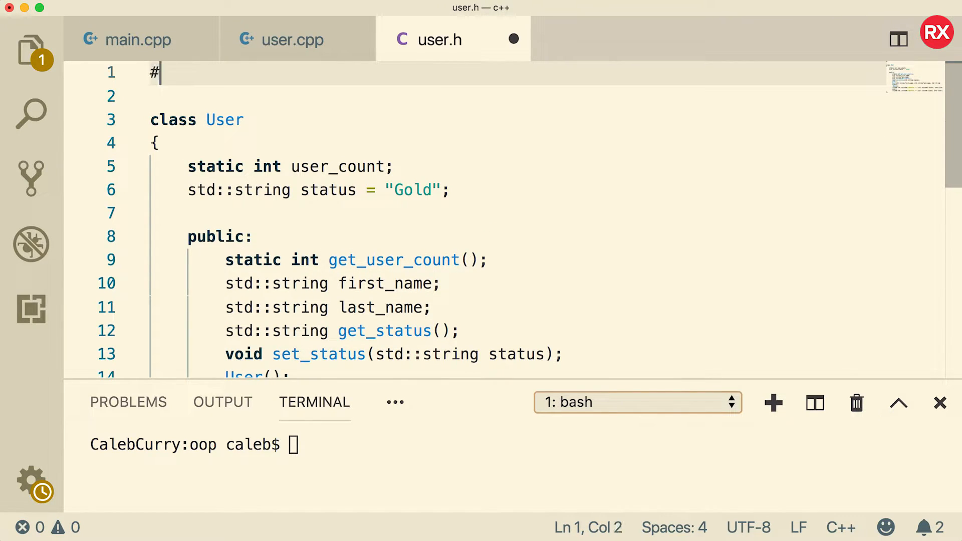
type("ifndef")
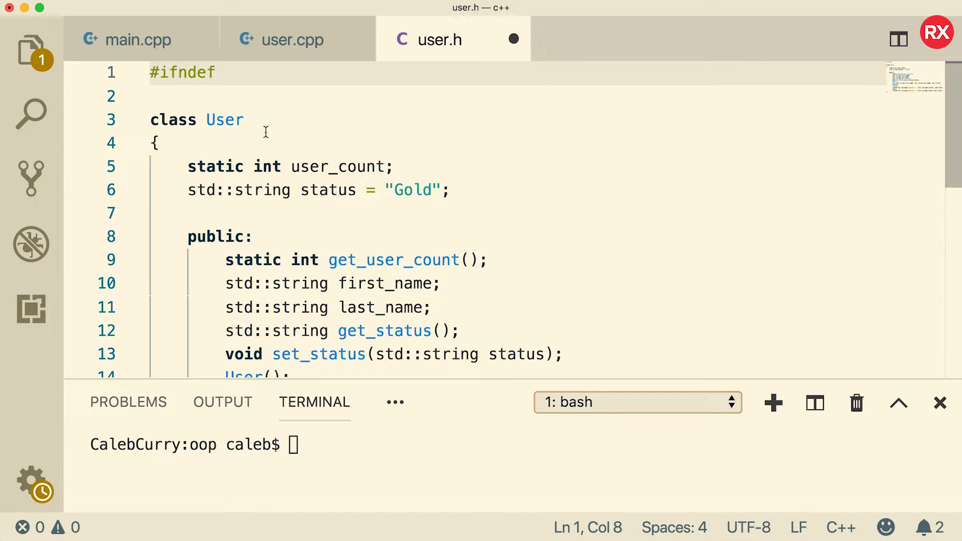
left_click(224, 72)
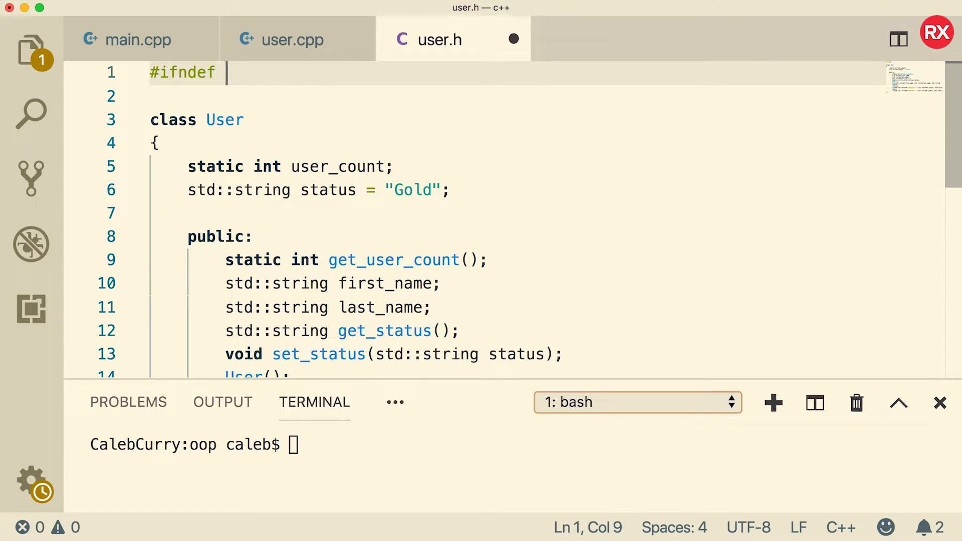
type("USER_H")
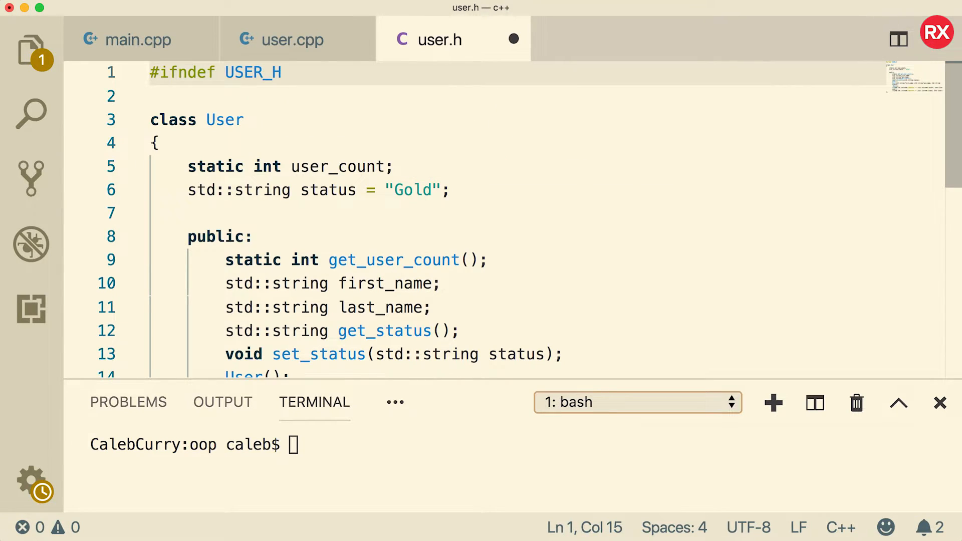
type("#")
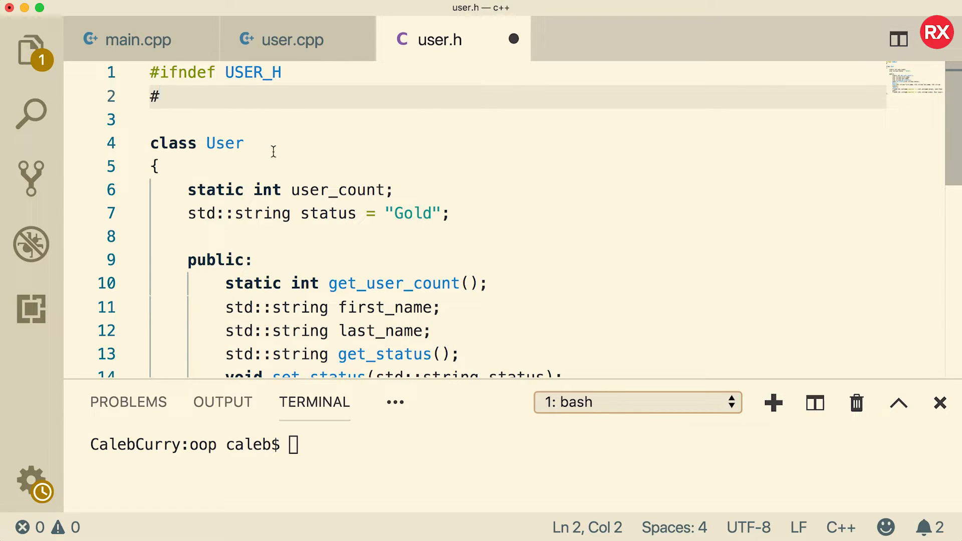
type("define USER")
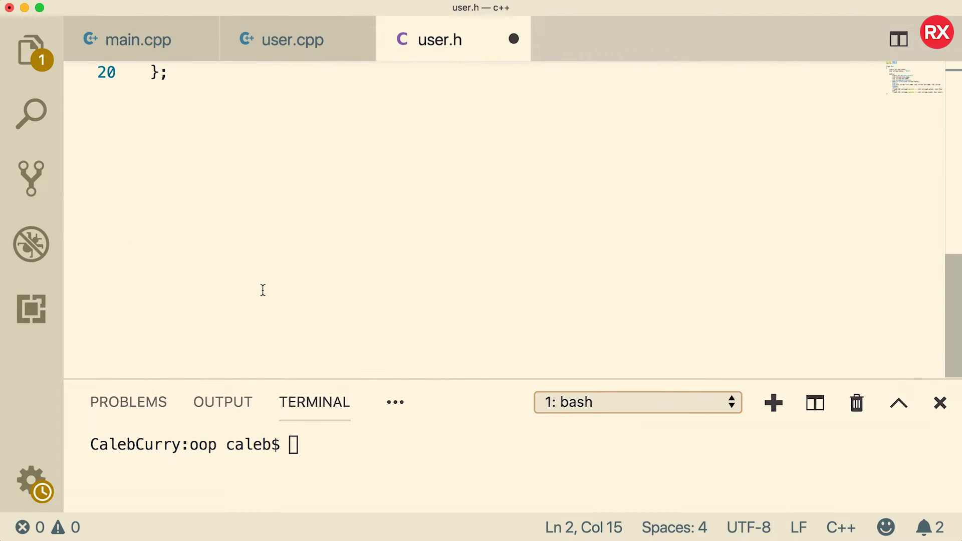
type("#endi")
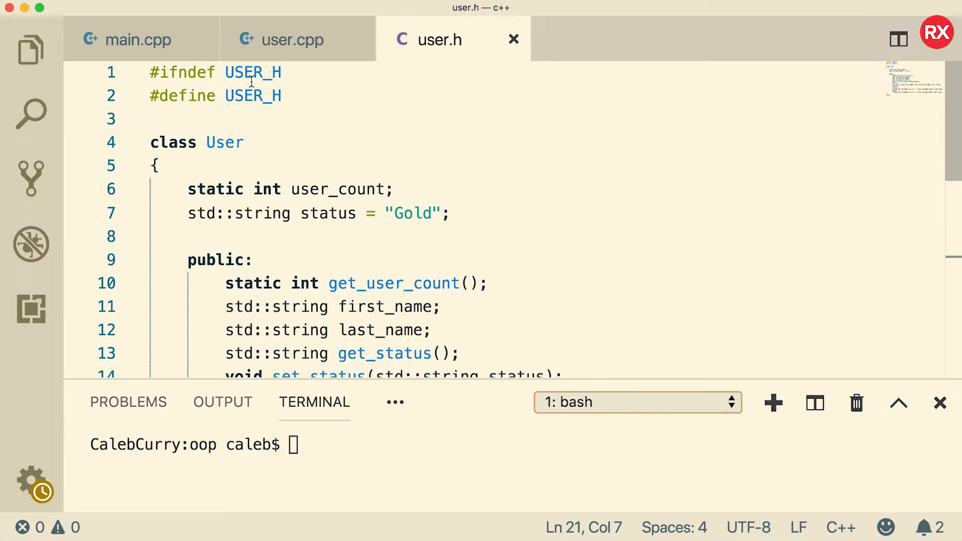
mouse_move(309, 97)
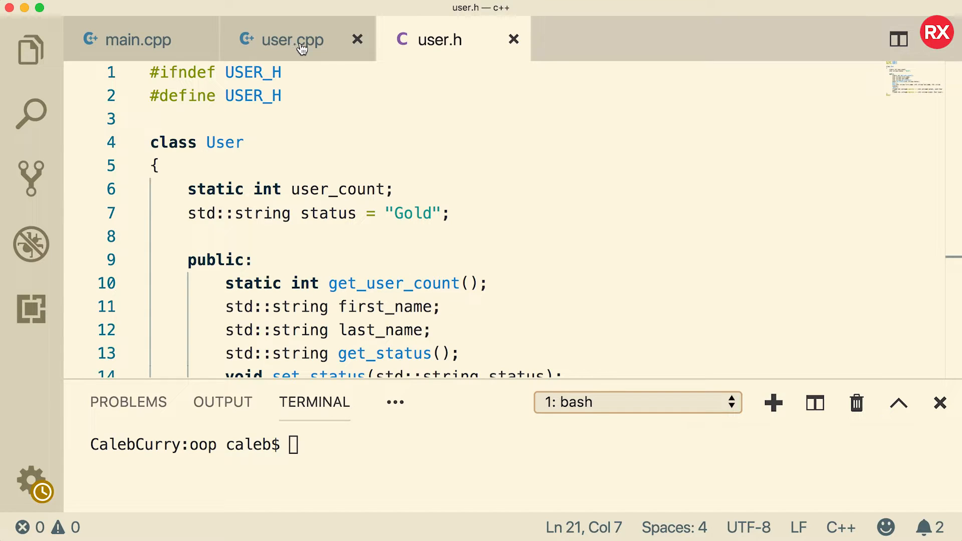
Expand the folded User class in user.cpp and select the static keyword for removal.
left_click(292, 39)
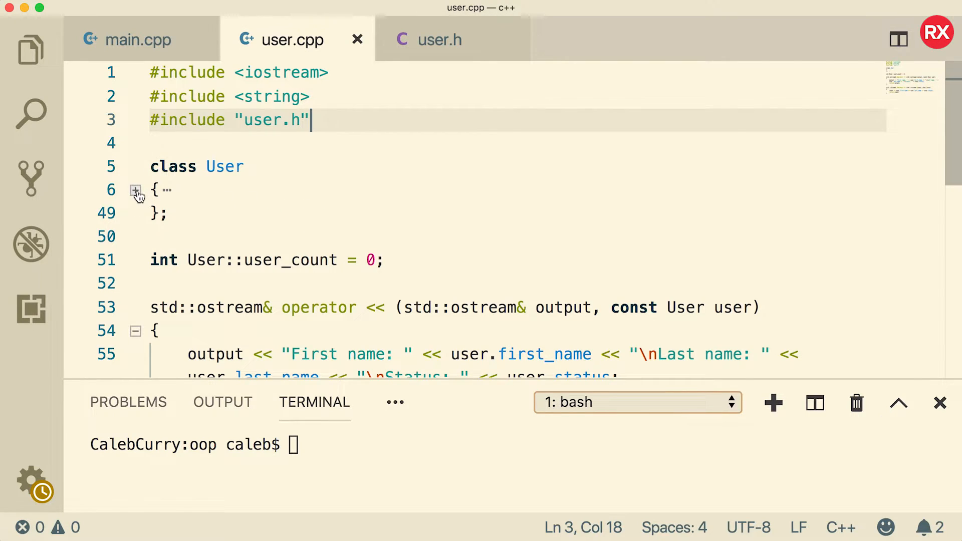
left_click(136, 191)
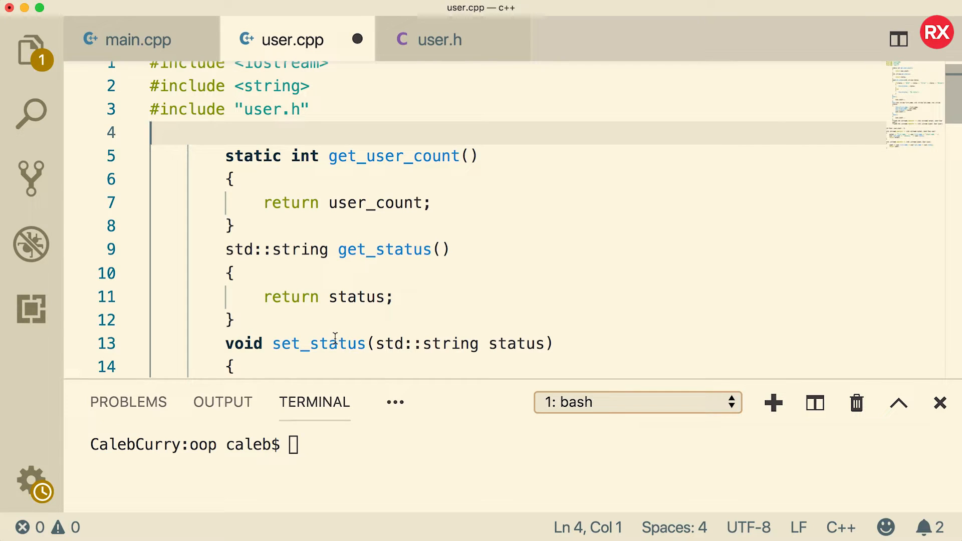
double_click(254, 156)
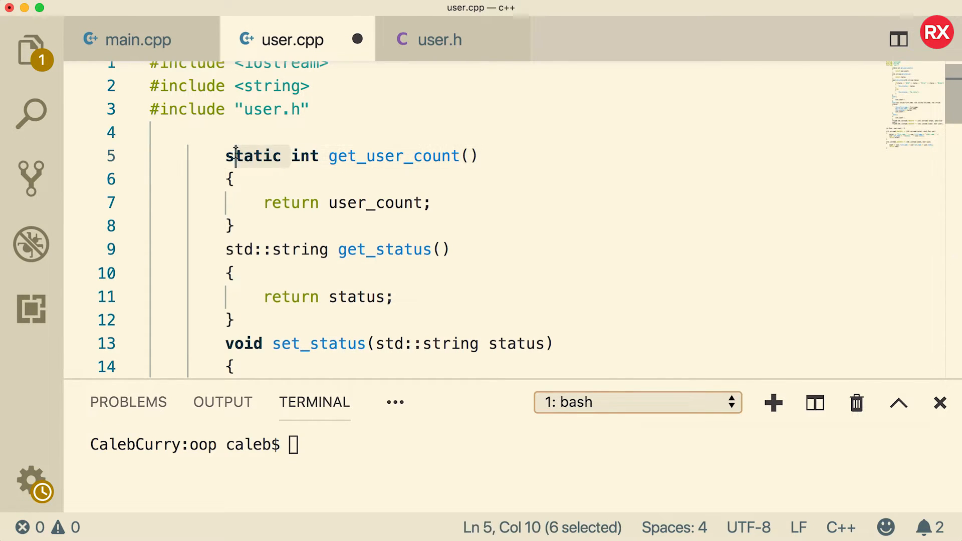
Prefix get_user_count, the constructors and destructor with User::.
scroll("down", 3)
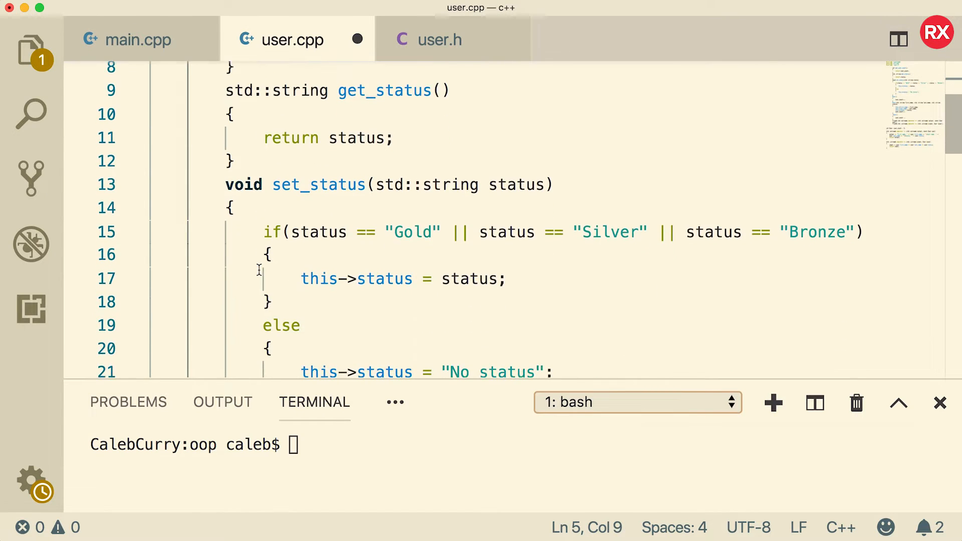
scroll("down", 3)
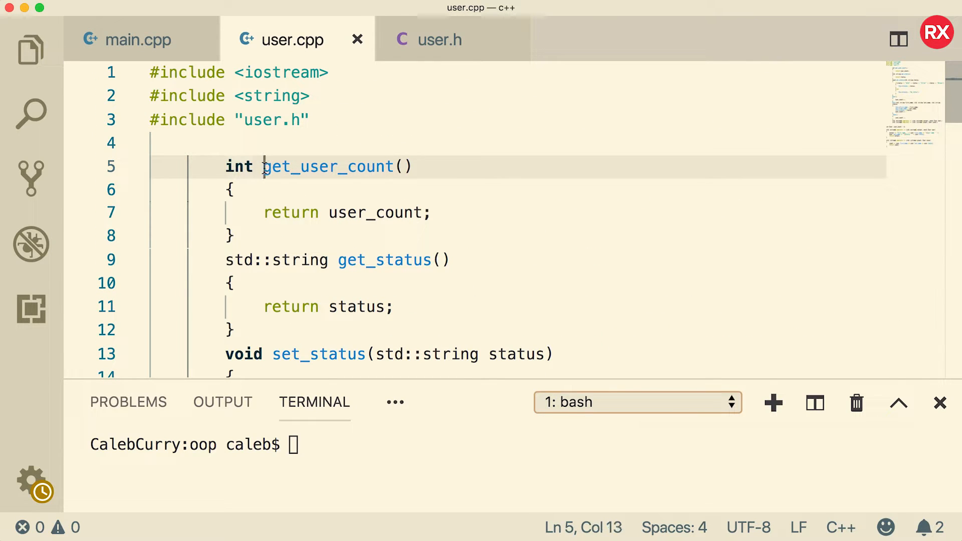
type("User::")
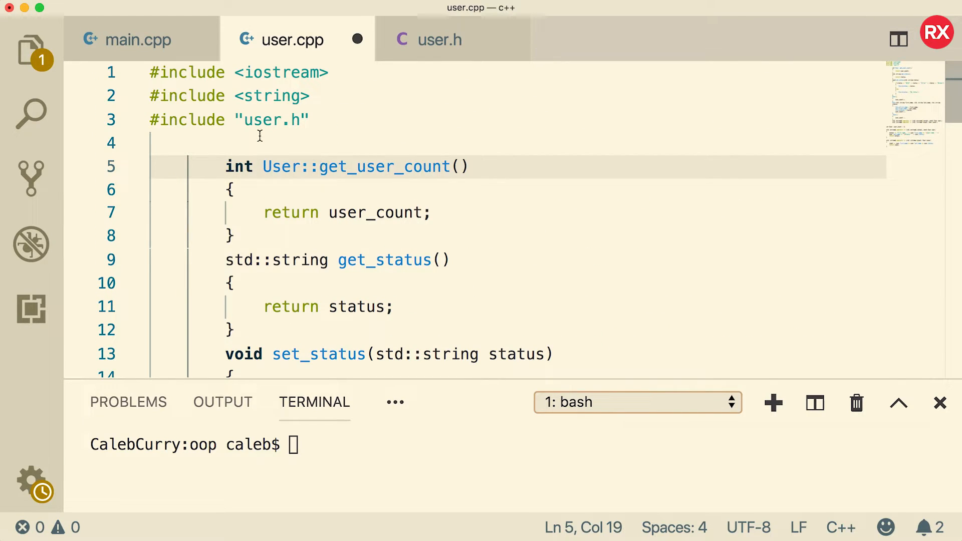
left_click(341, 260)
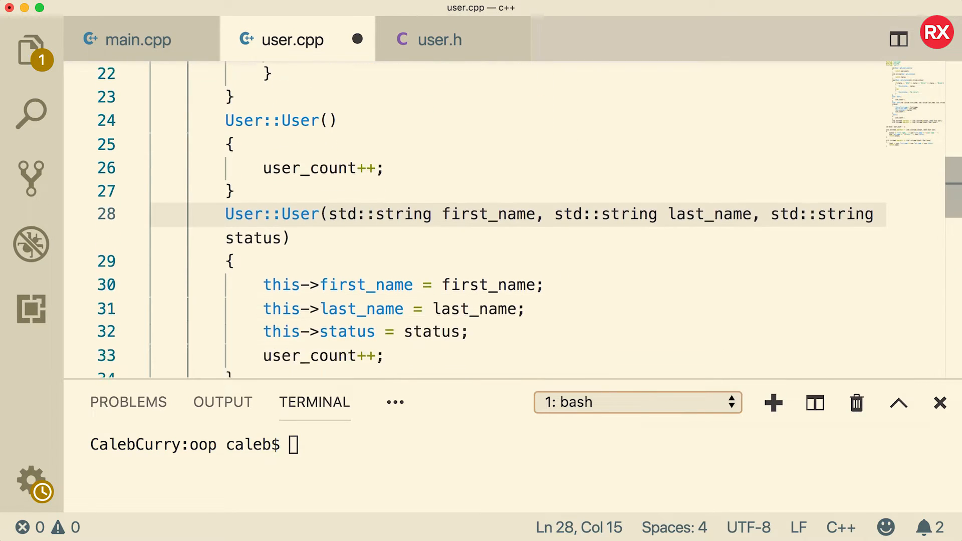
type("User::~User(")
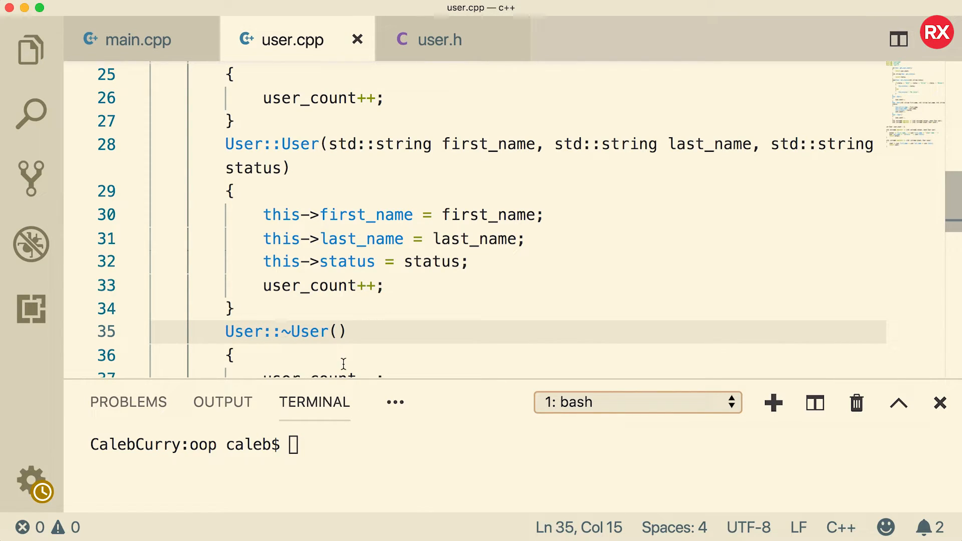
Compile with g++ main.cpp user.cpp, then rebuild adding -std=c++11.
type("g")
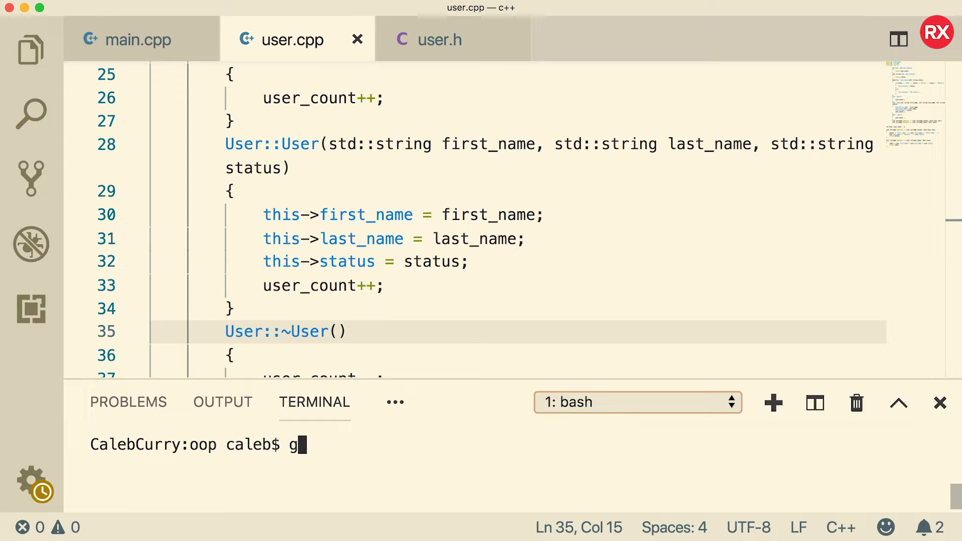
type("++ main.cpp")
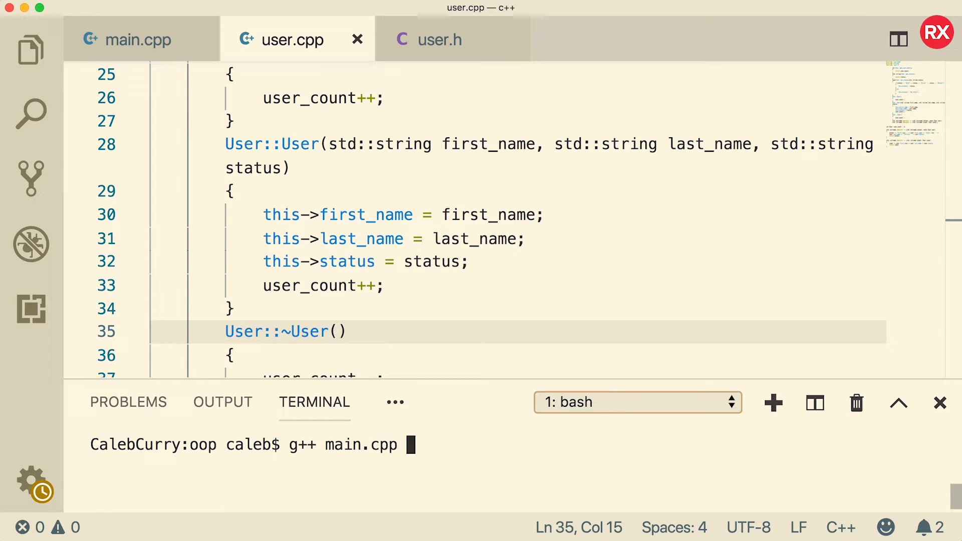
type("user.c")
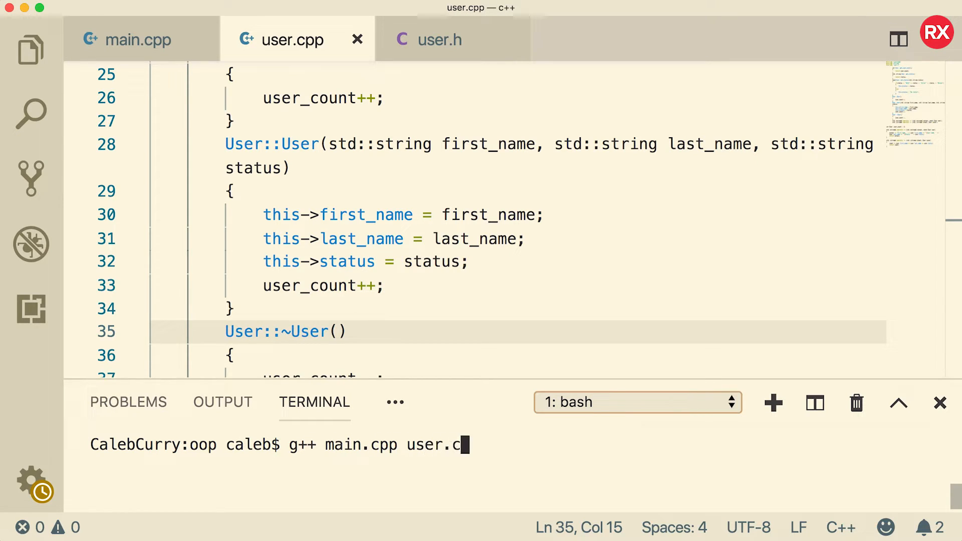
key("Enter")
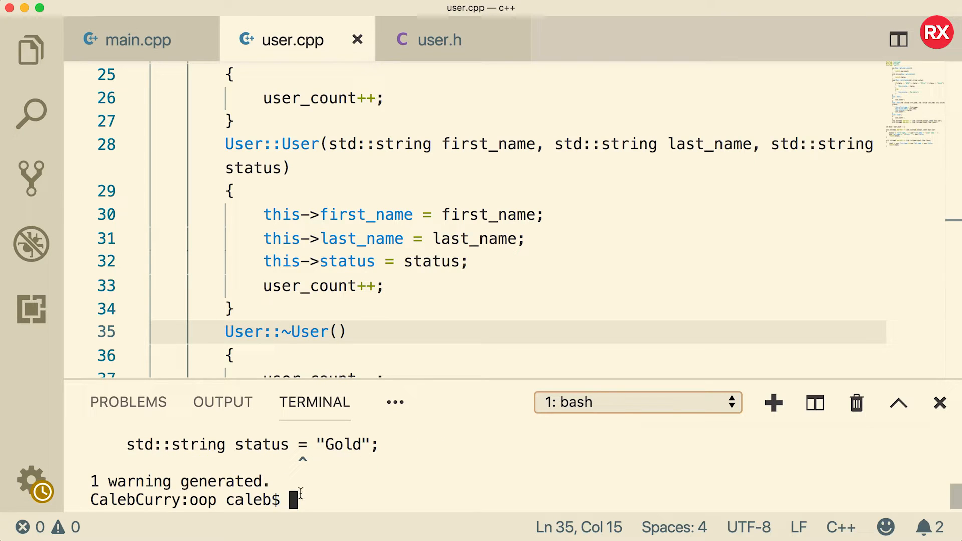
type("g++ main.cpp user.cpp -std=c++11")
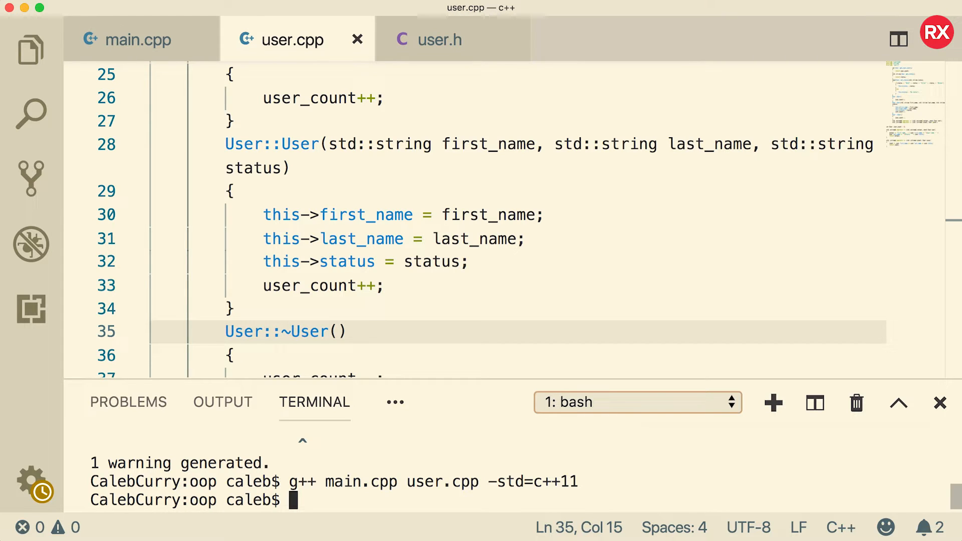
left_click(136, 39)
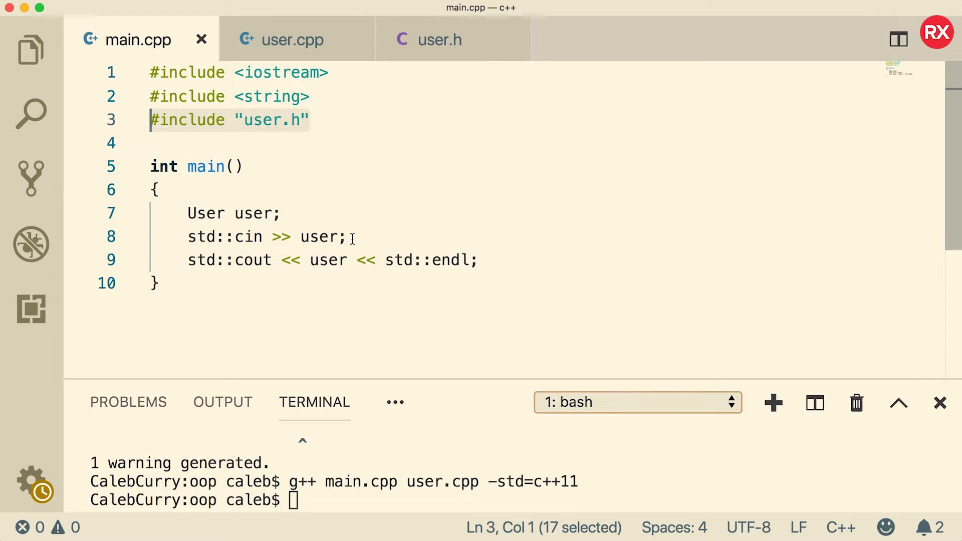
Run ./a.out and enter Caleb, Curry and Silver status.
type("./")
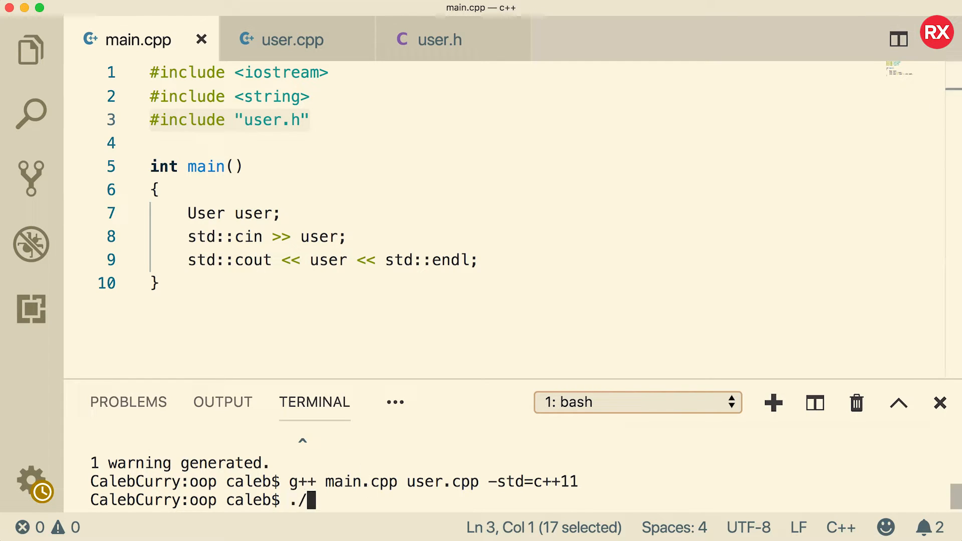
type("a.out")
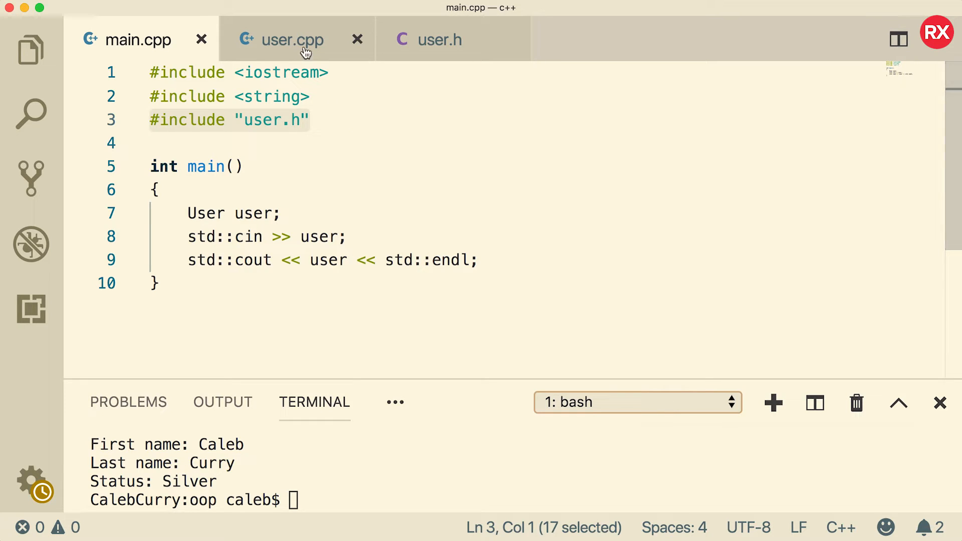
mouse_move(293, 39)
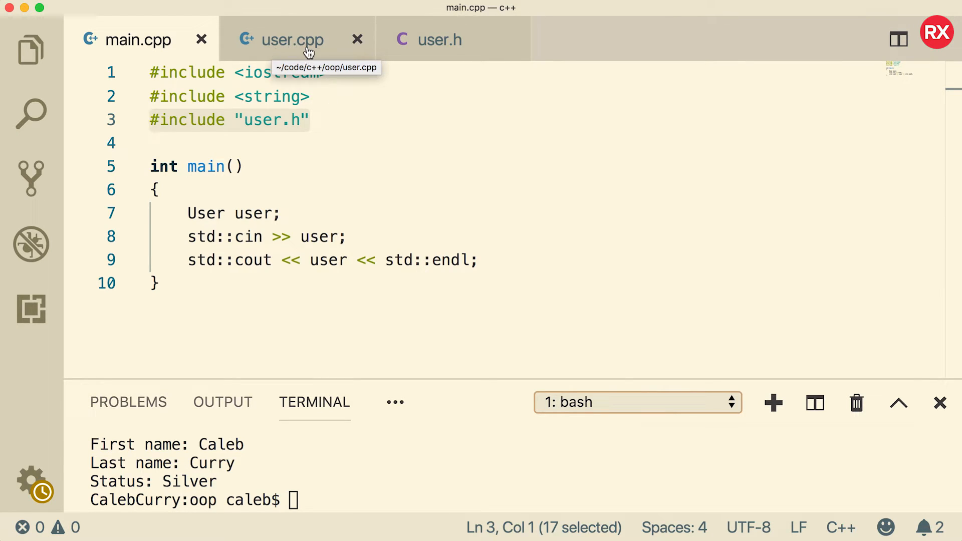
mouse_move(320, 50)
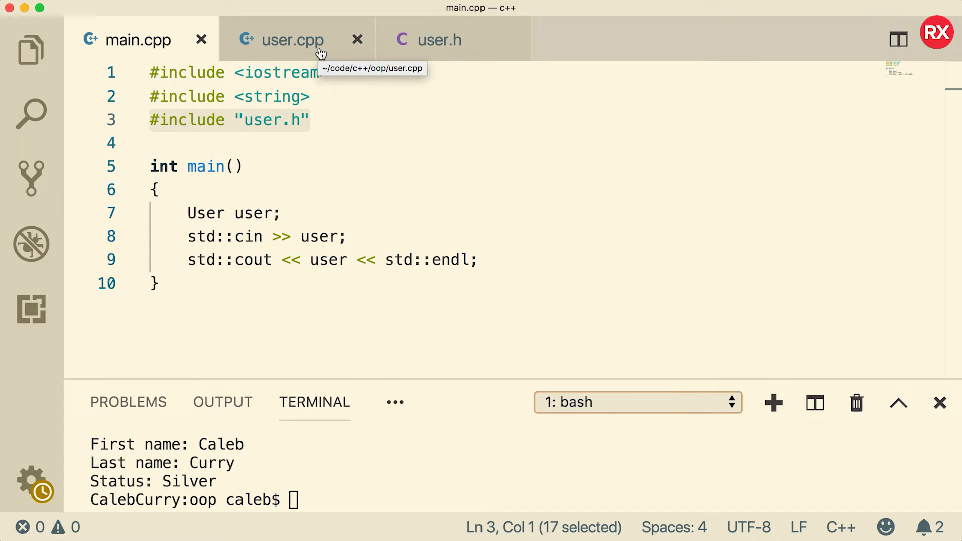
mouse_move(439, 39)
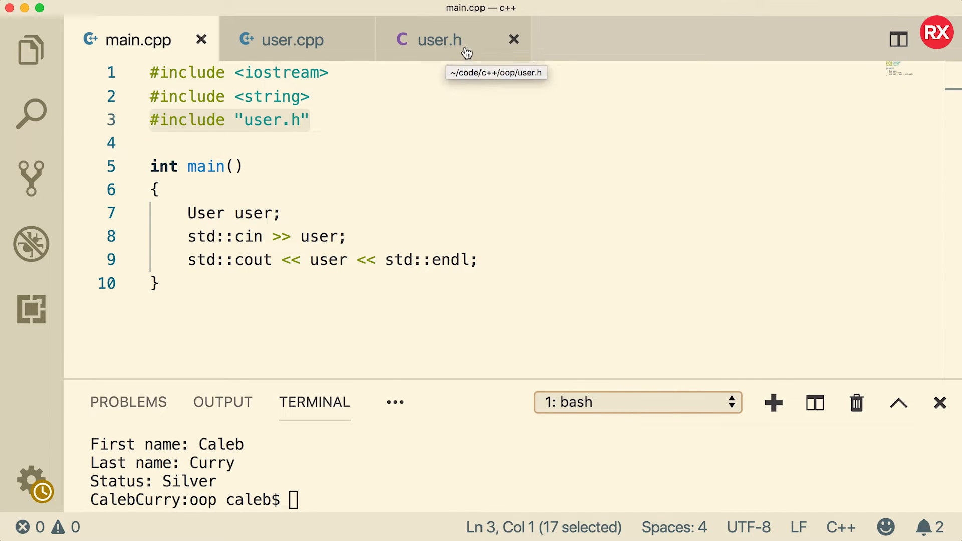
left_click(439, 39)
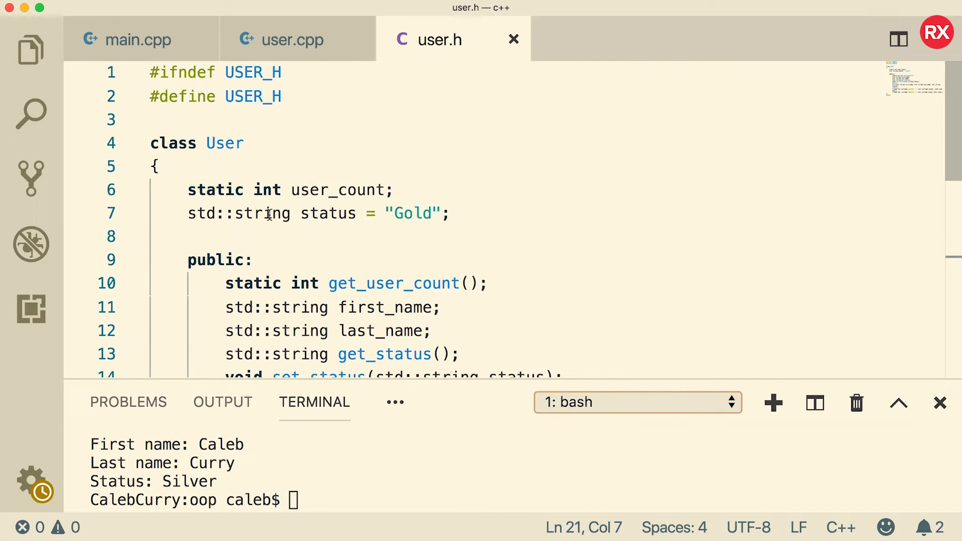
scroll("down", 3)
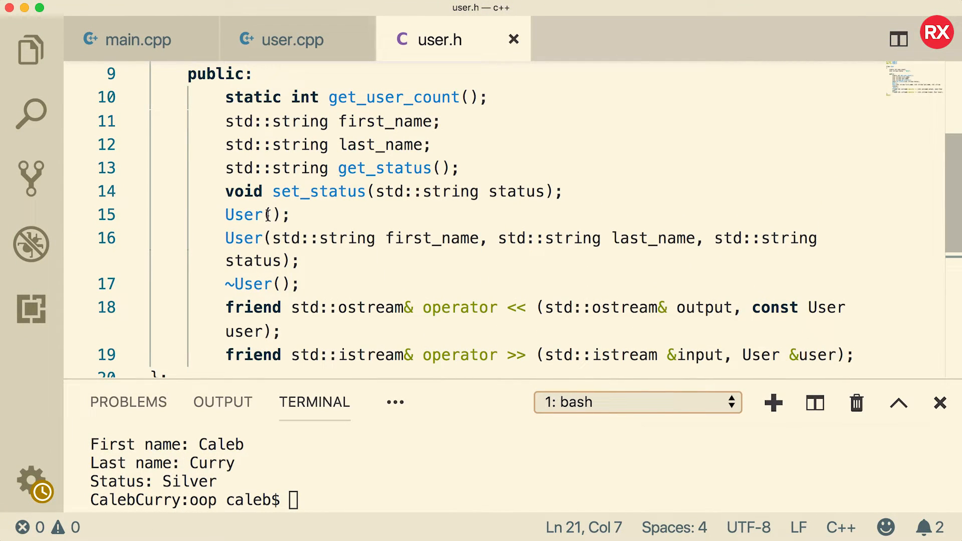
mouse_move(558, 138)
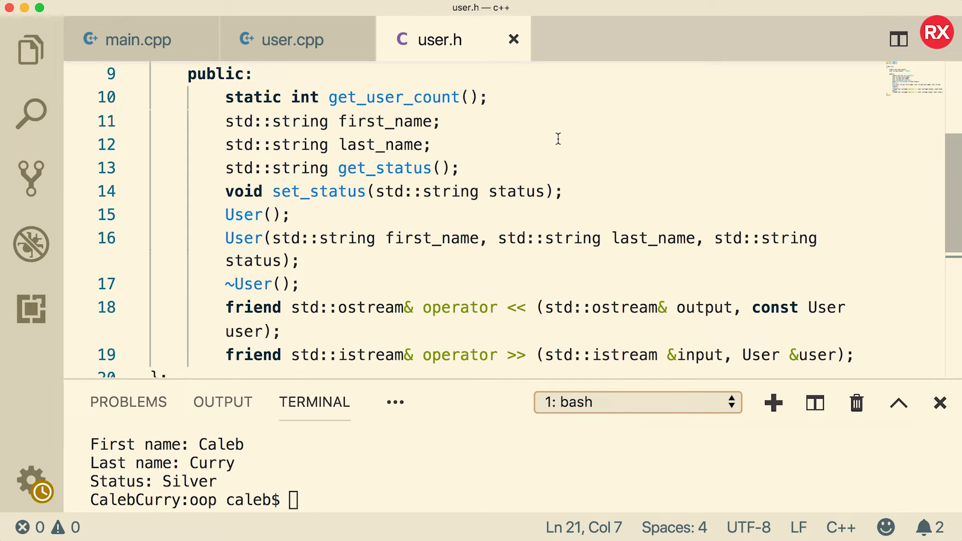
mouse_move(536, 140)
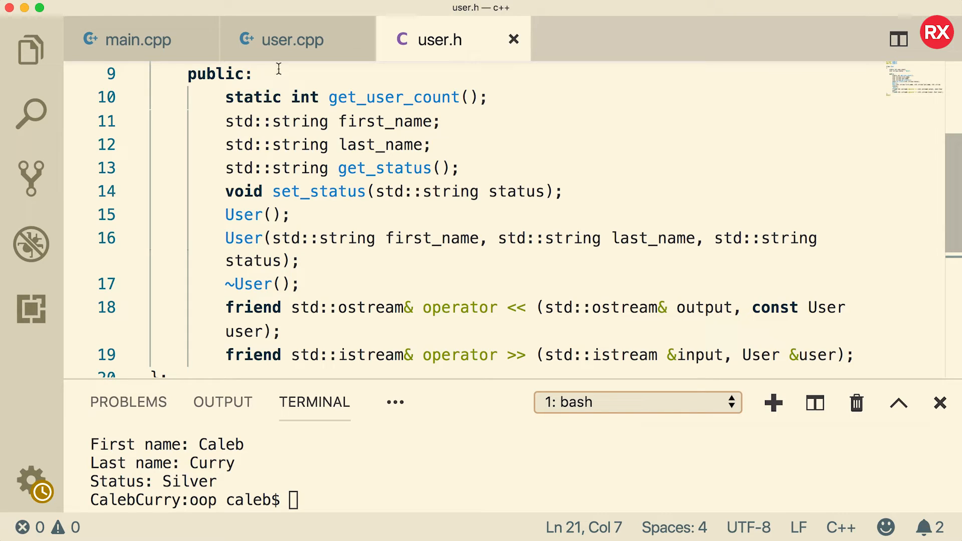
mouse_move(293, 39)
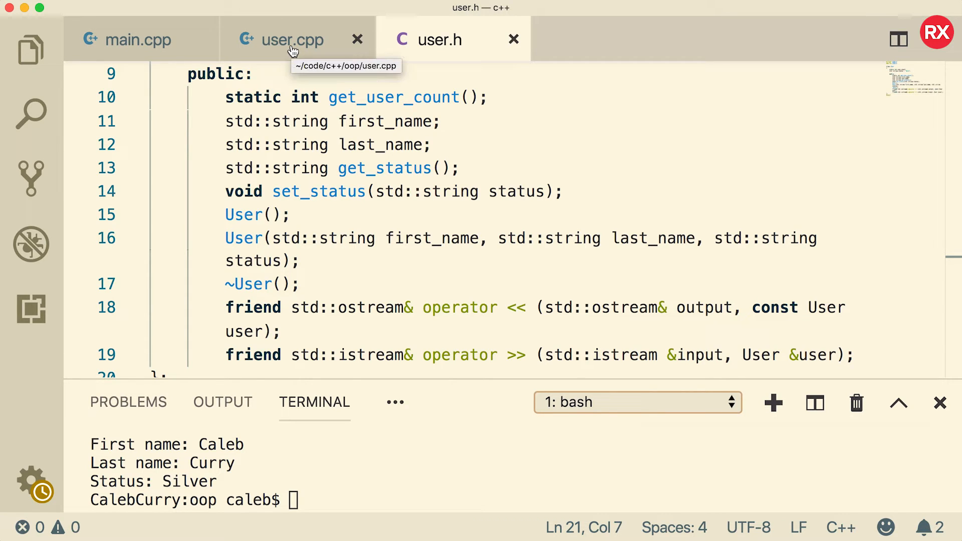
left_click(292, 39)
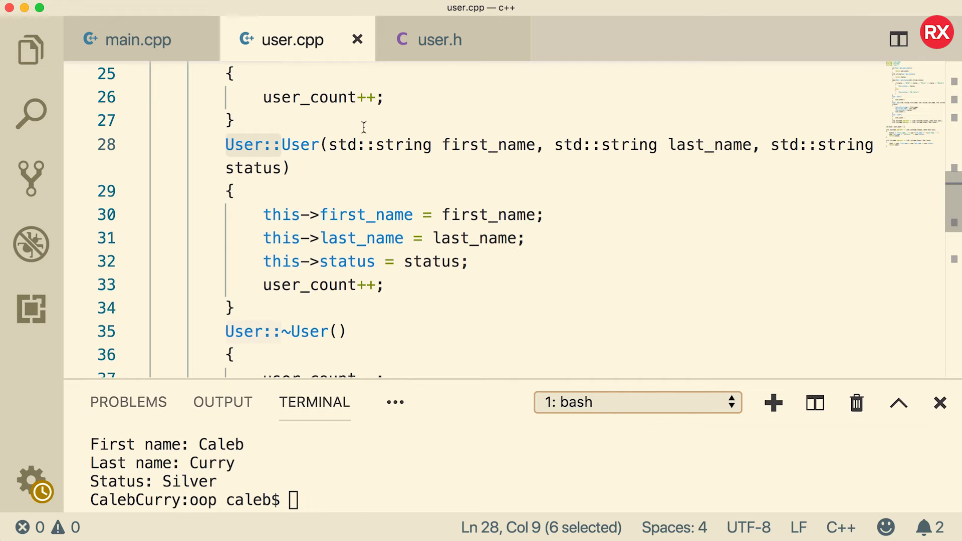
left_click(440, 39)
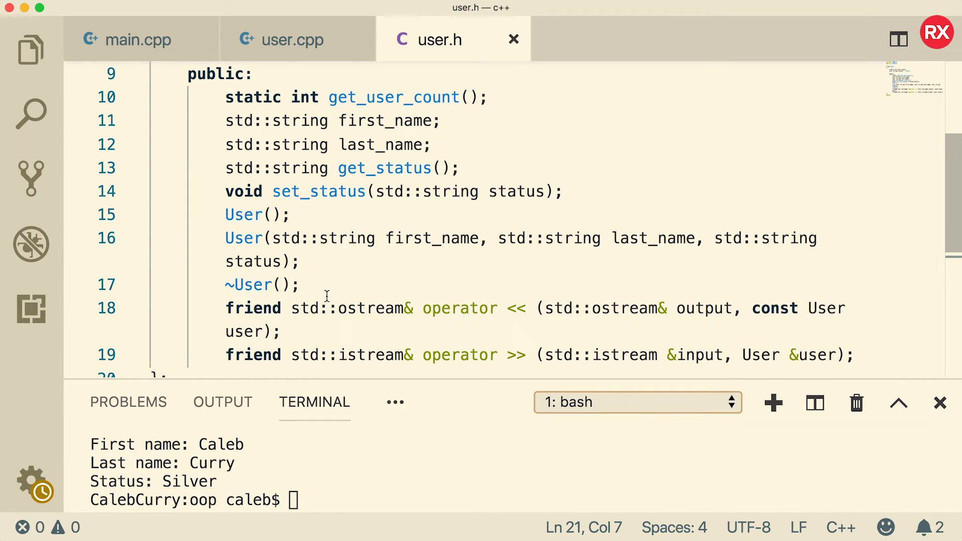
left_click_drag(225, 96, 315, 96)
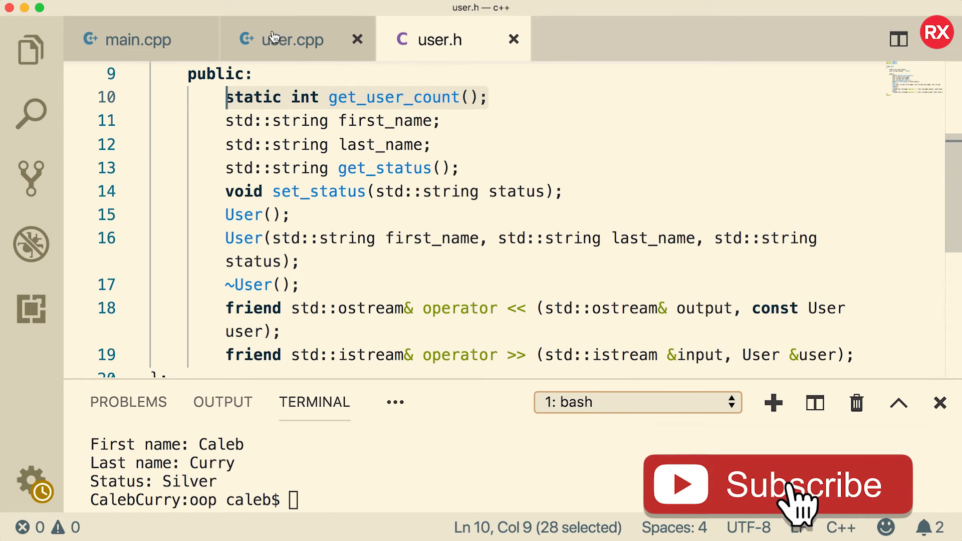
left_click(281, 39)
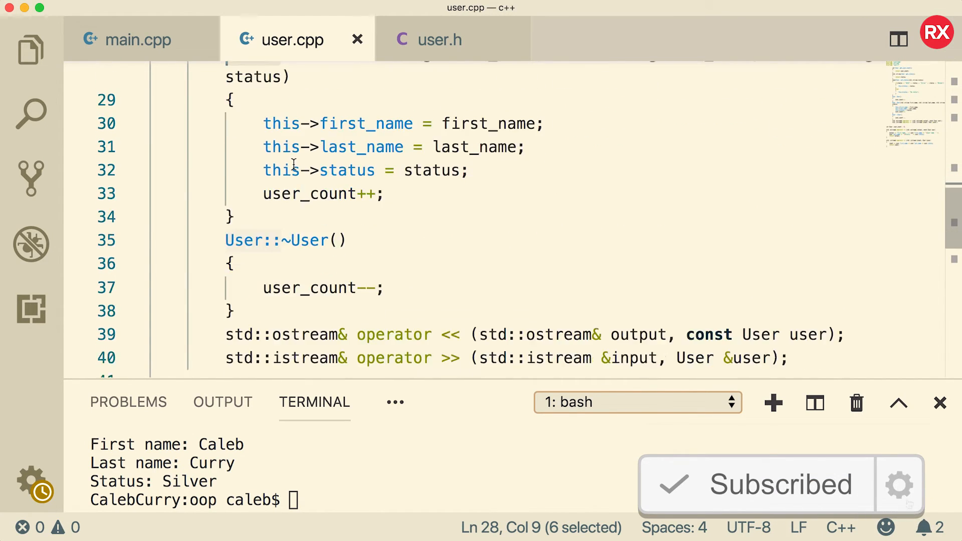
scroll("down", 3)
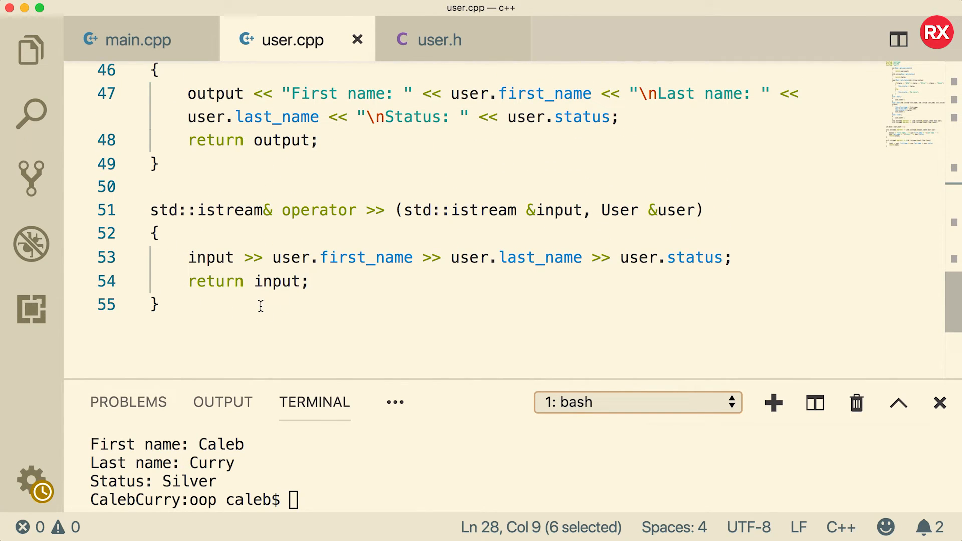
left_click(440, 39)
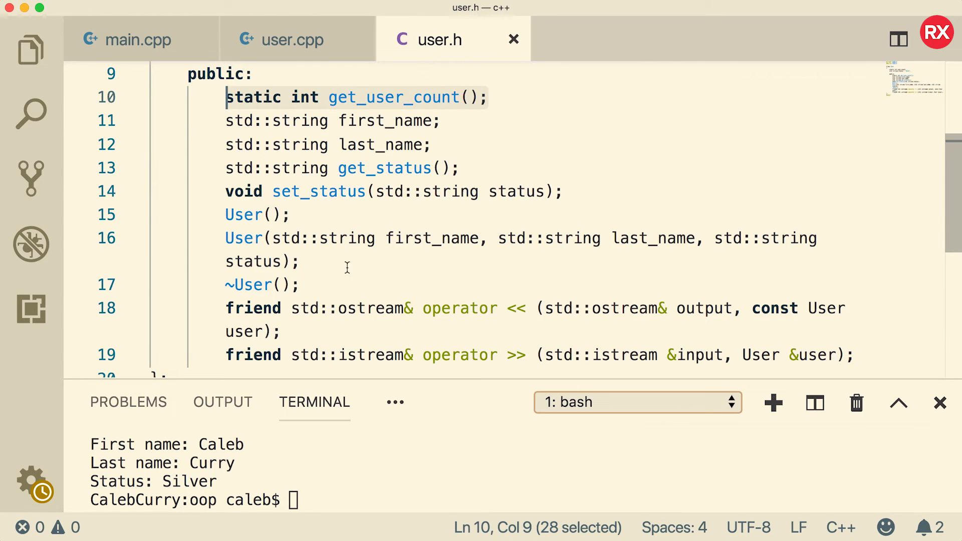
left_click(294, 39)
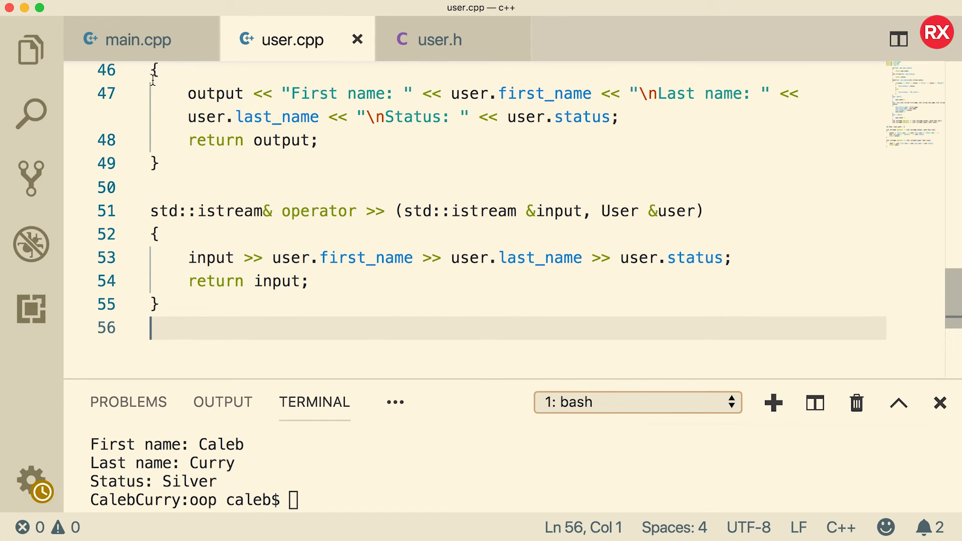
left_click(140, 39)
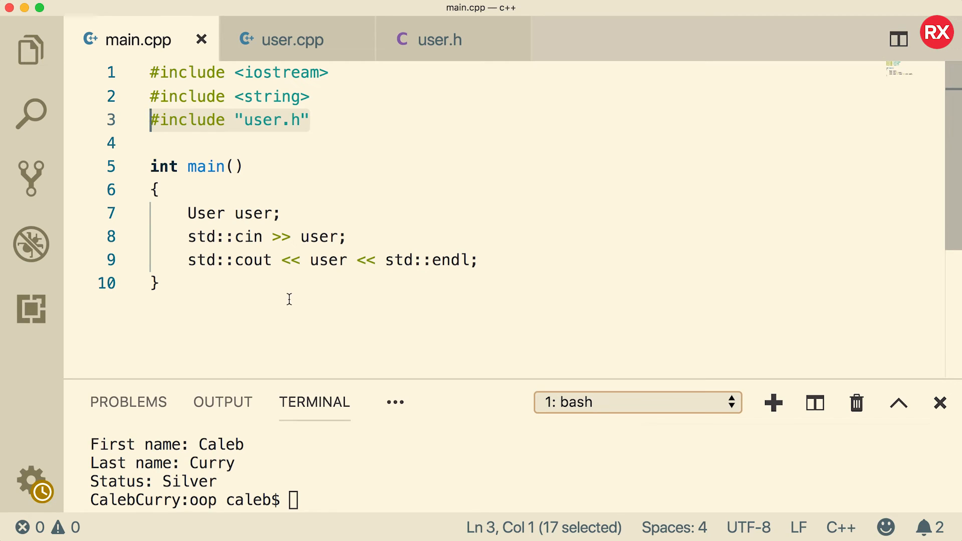